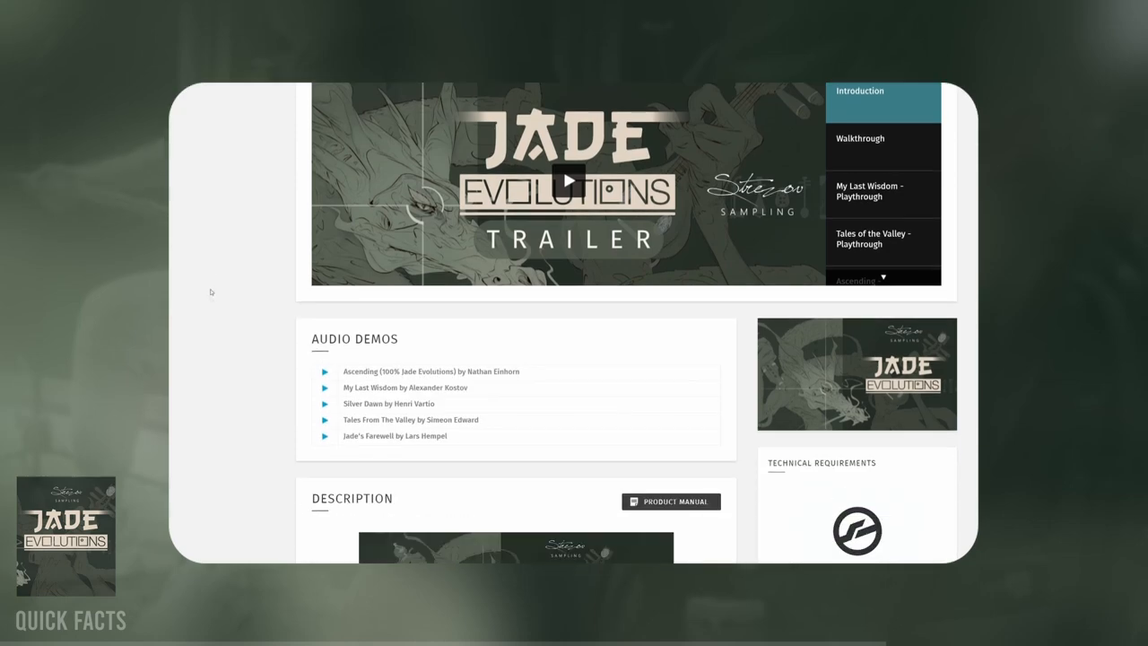
Scroll the Jade Evolutions product page down to its description and price.
scroll("down", 3)
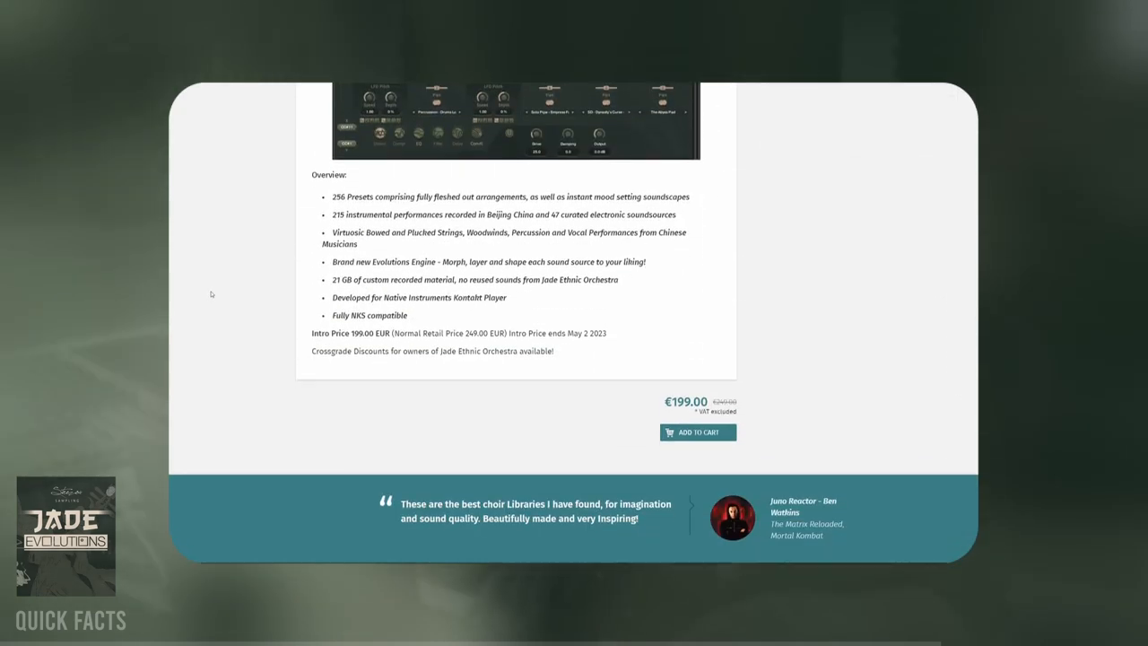
scroll("down", 3)
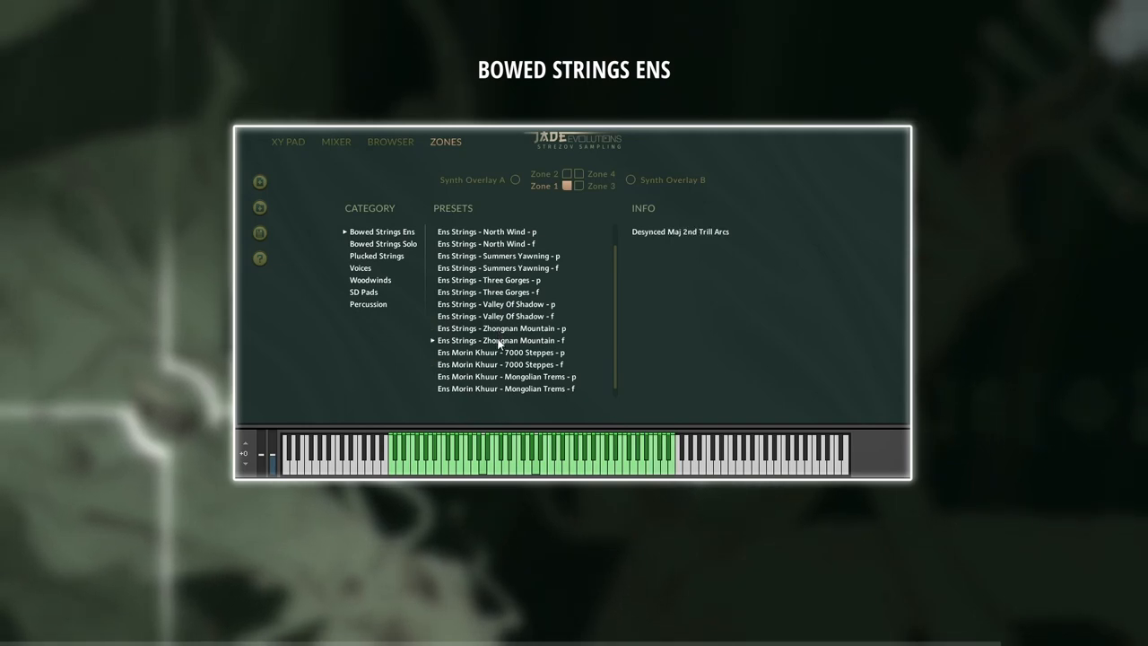
List the Bowed Strings Solo, Plucked Strings and then Voices zone sound sources.
left_click(384, 244)
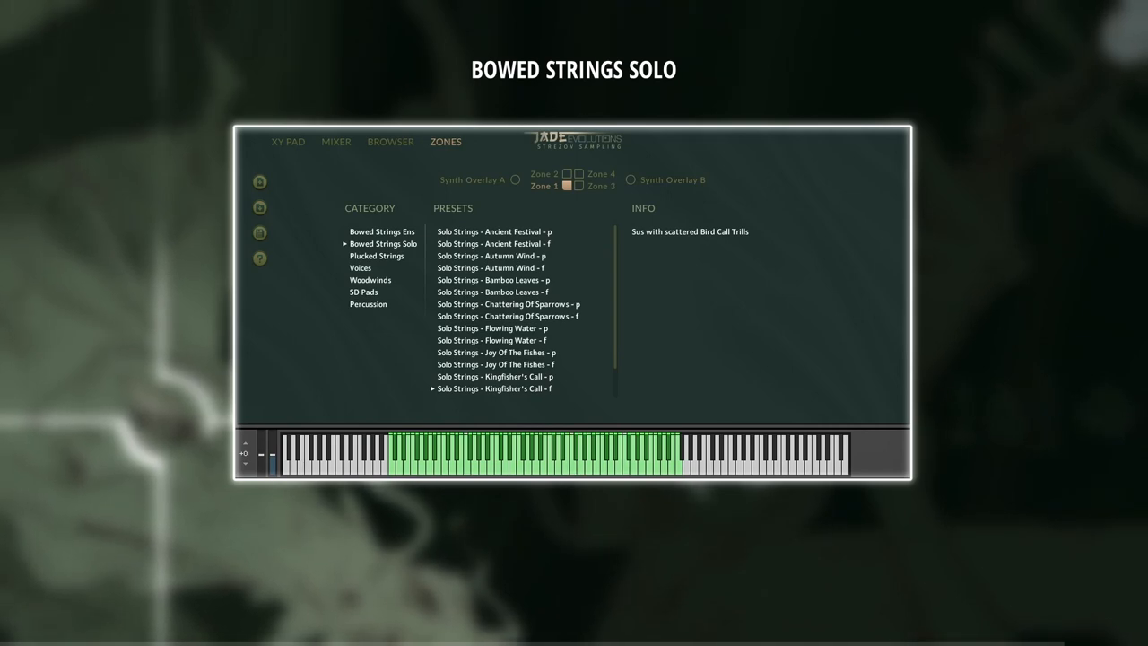
left_click(377, 255)
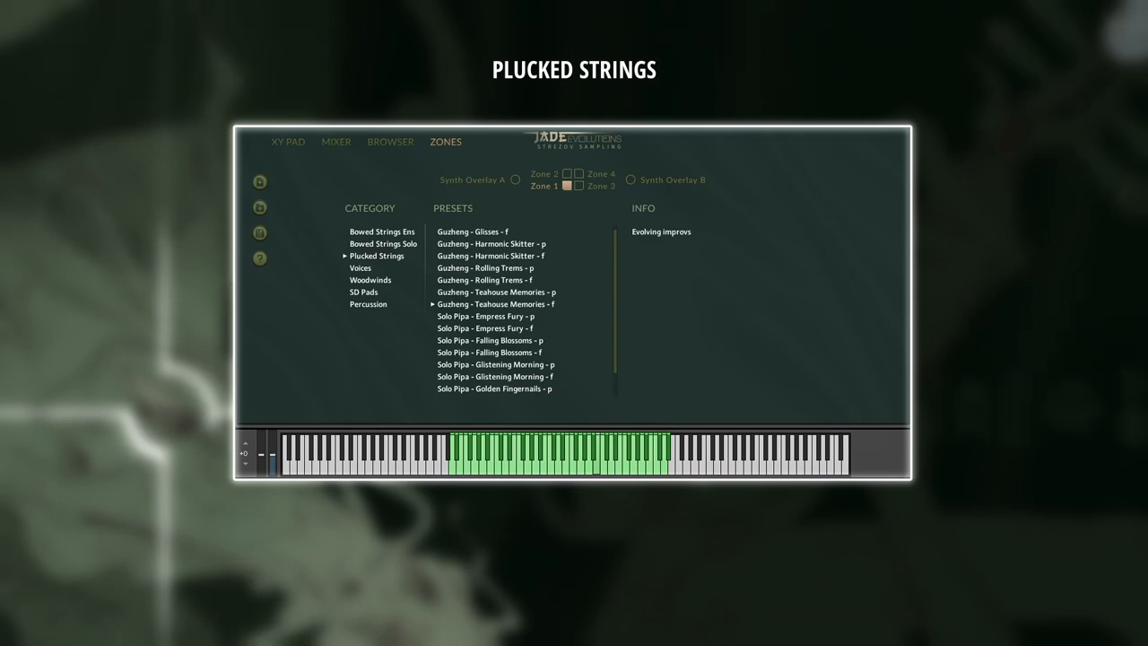
left_click(359, 267)
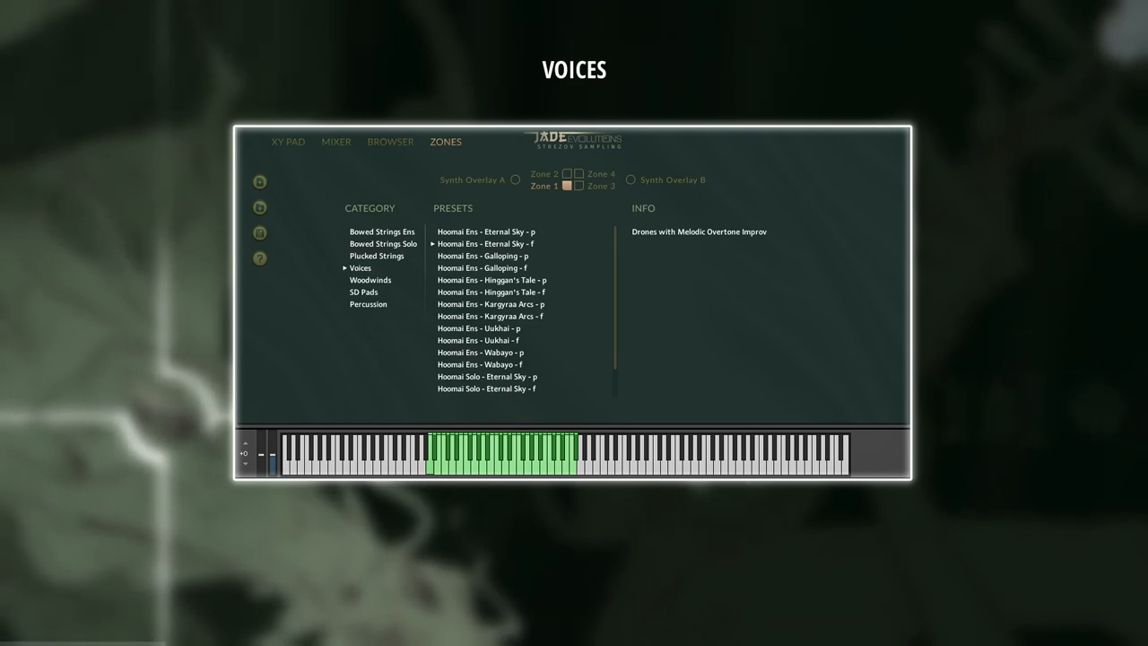
Load the Hoomai Solo Hinggan's Tale voice source, then list the Woodwinds sources.
scroll("down", 3)
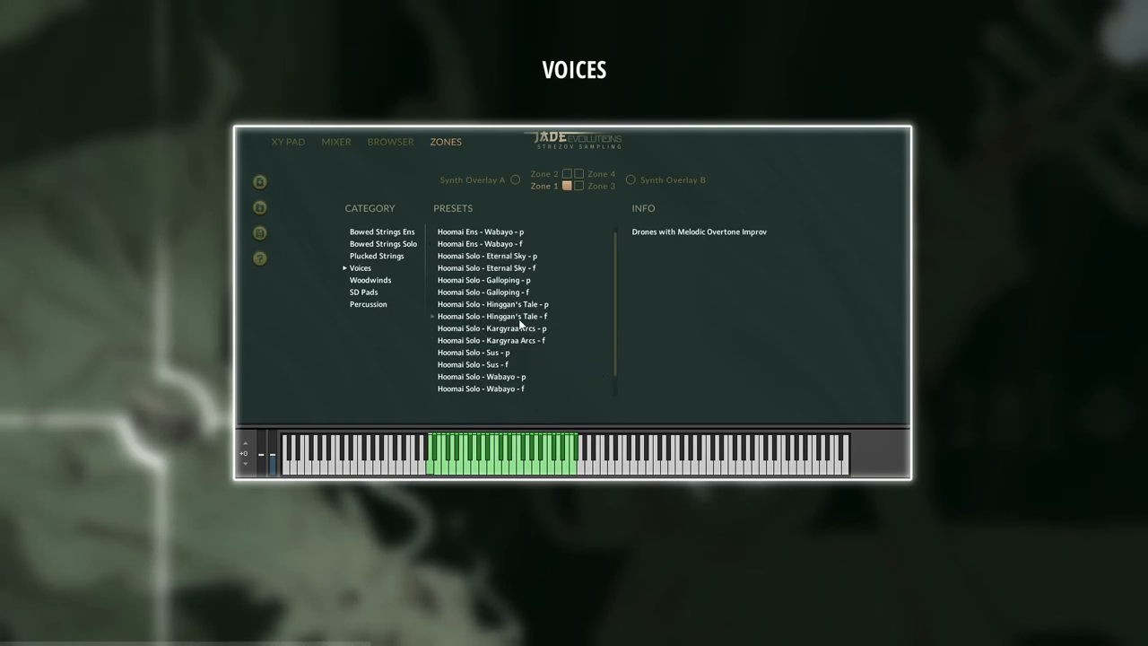
left_click(493, 316)
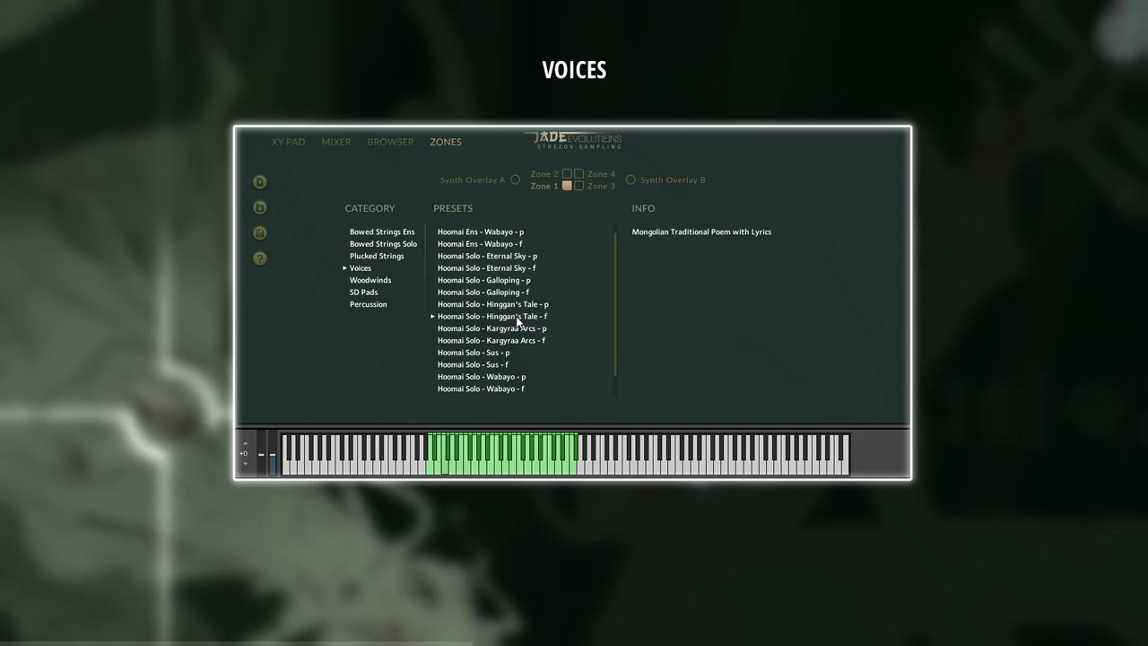
scroll("down", 3)
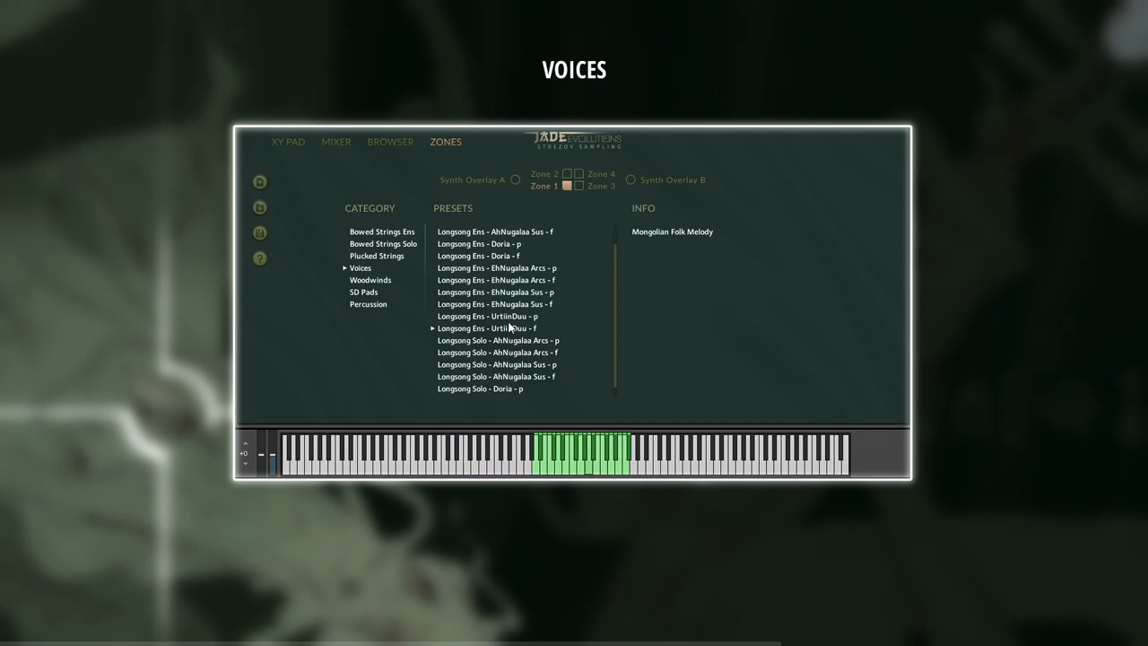
mouse_move(642, 323)
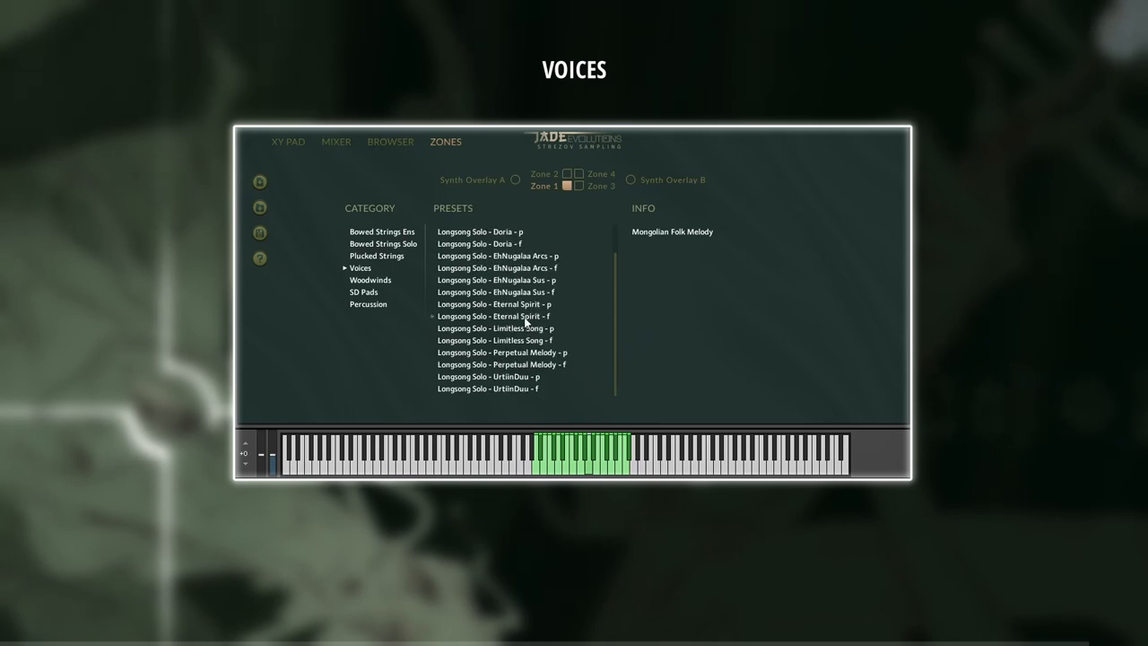
left_click(370, 280)
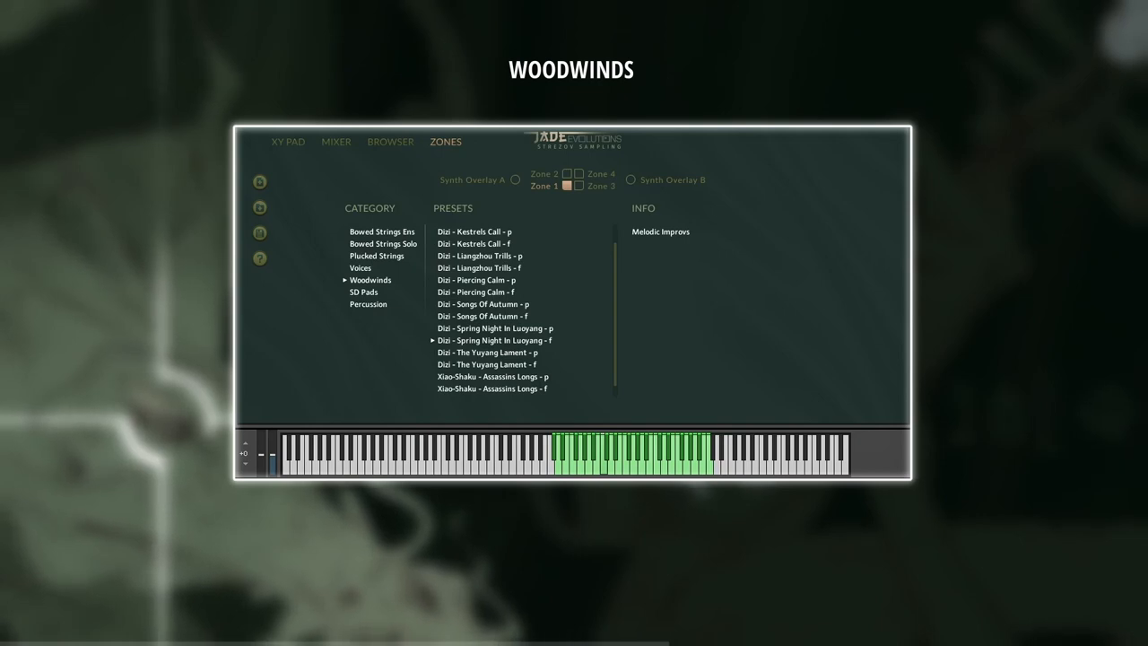
Load the Xiao-Shaku Assassins Longs source, then list the SD Pads sound-design sources.
left_click(492, 377)
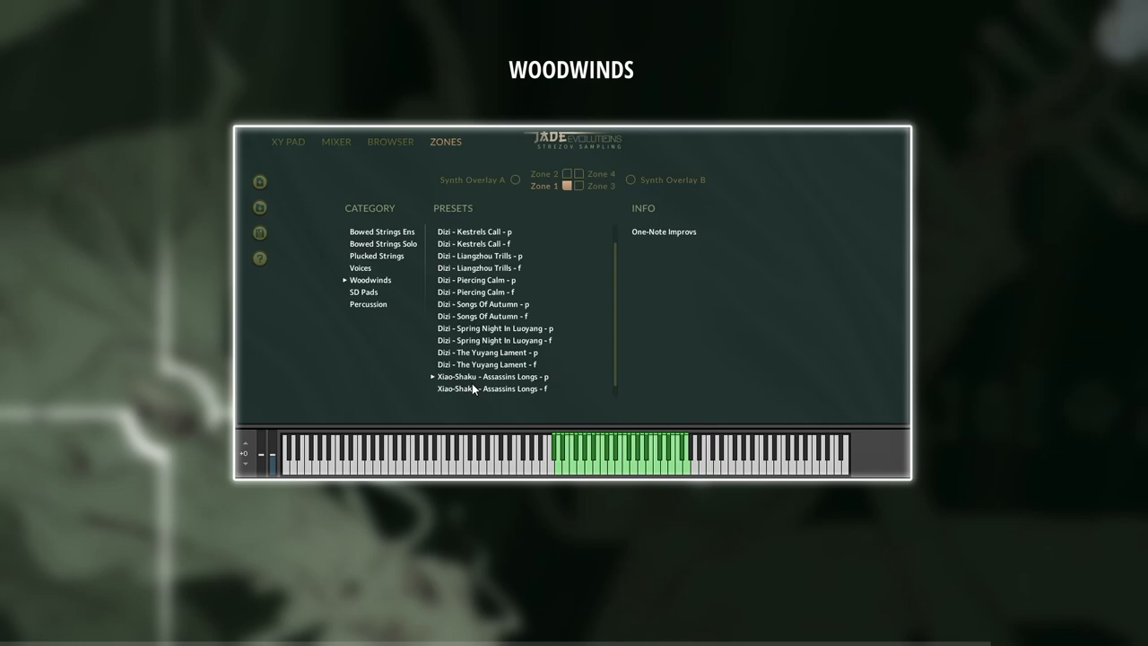
left_click(368, 305)
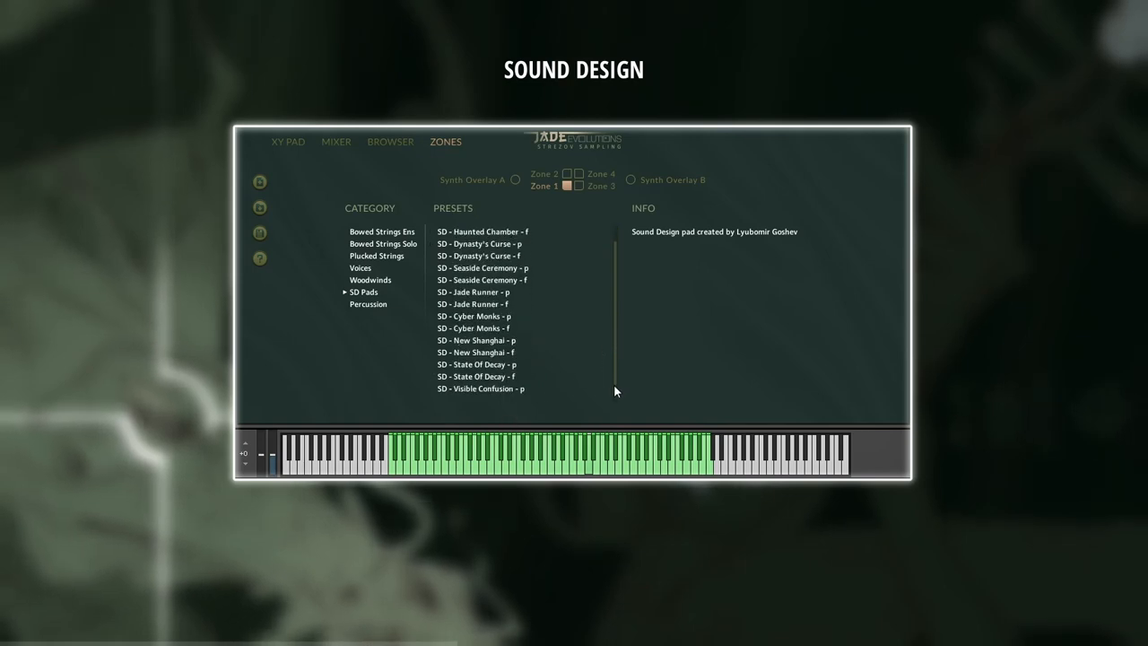
Scroll further down the SD Pads sound-source list.
scroll("down", 3)
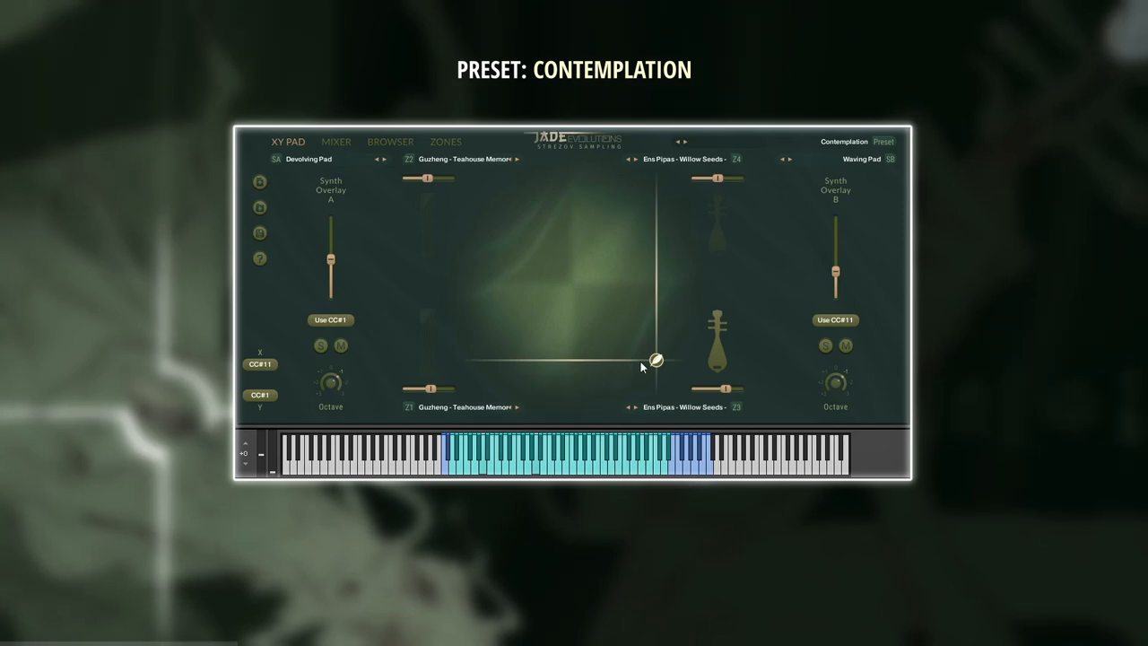
Morph the XY pad puck between the Guzheng and Eno Pipes sources, ending toward the lower Eno Pipes corner.
left_click_drag(656, 359, 509, 332)
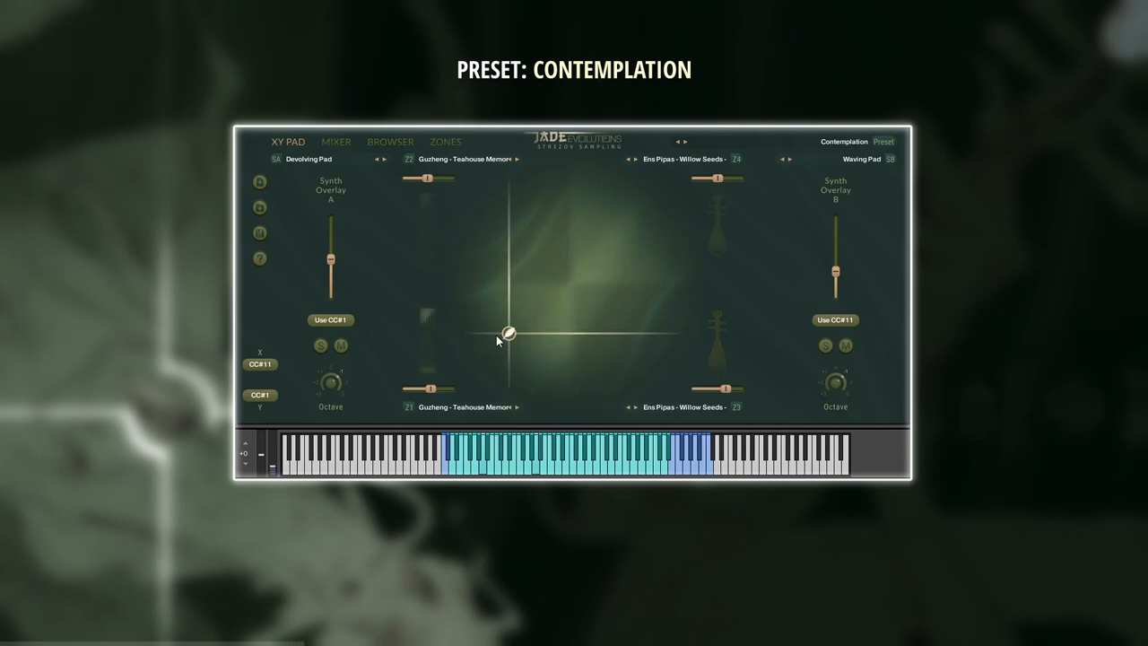
left_click_drag(509, 334, 509, 234)
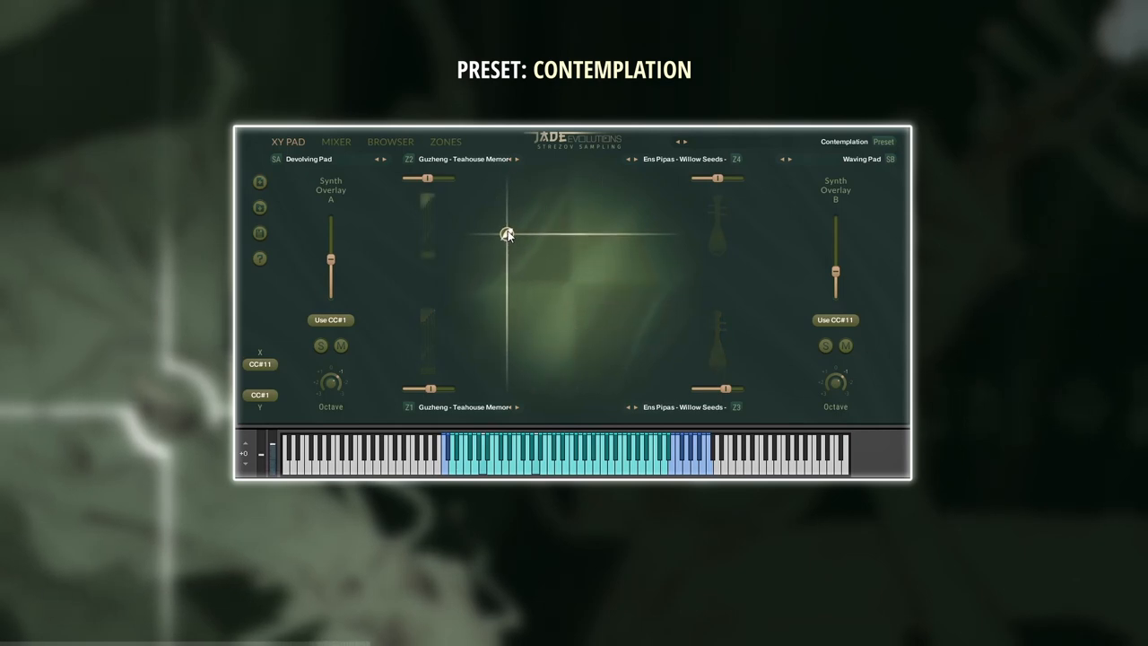
left_click_drag(506, 234, 638, 222)
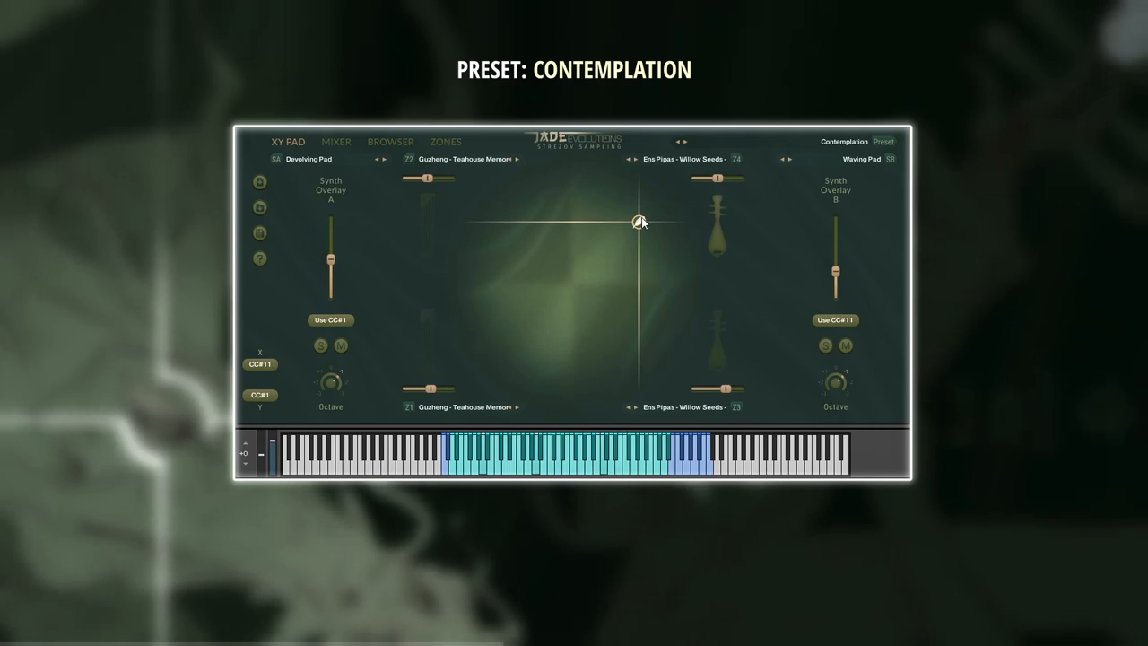
left_click_drag(639, 223, 556, 305)
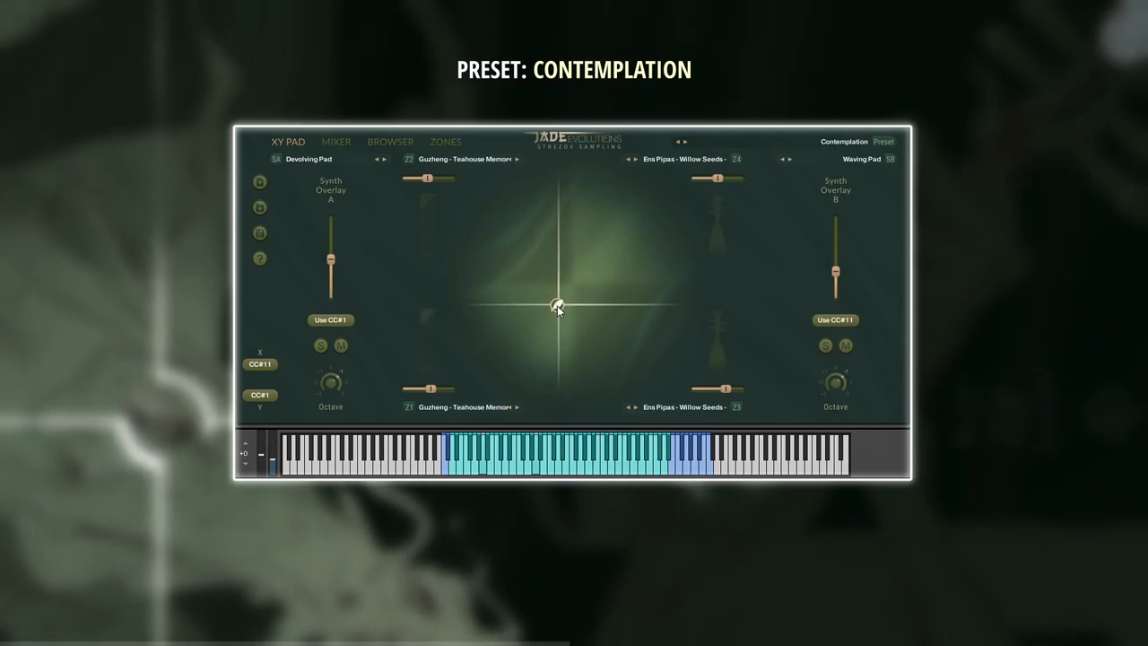
left_click_drag(556, 305, 535, 199)
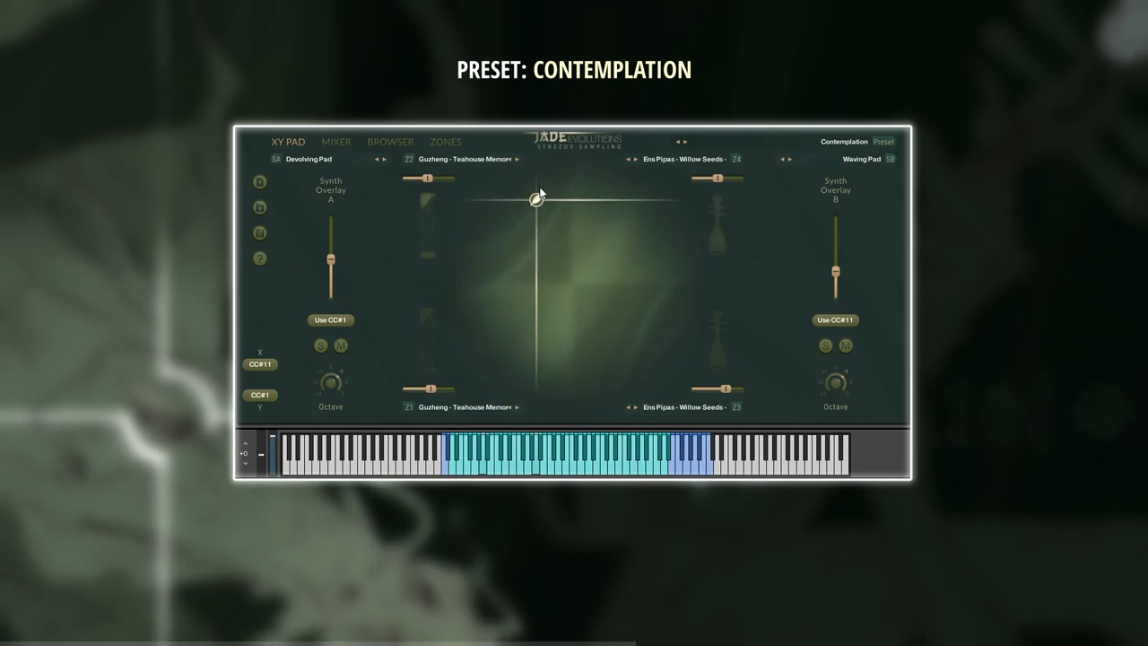
left_click_drag(536, 197, 592, 305)
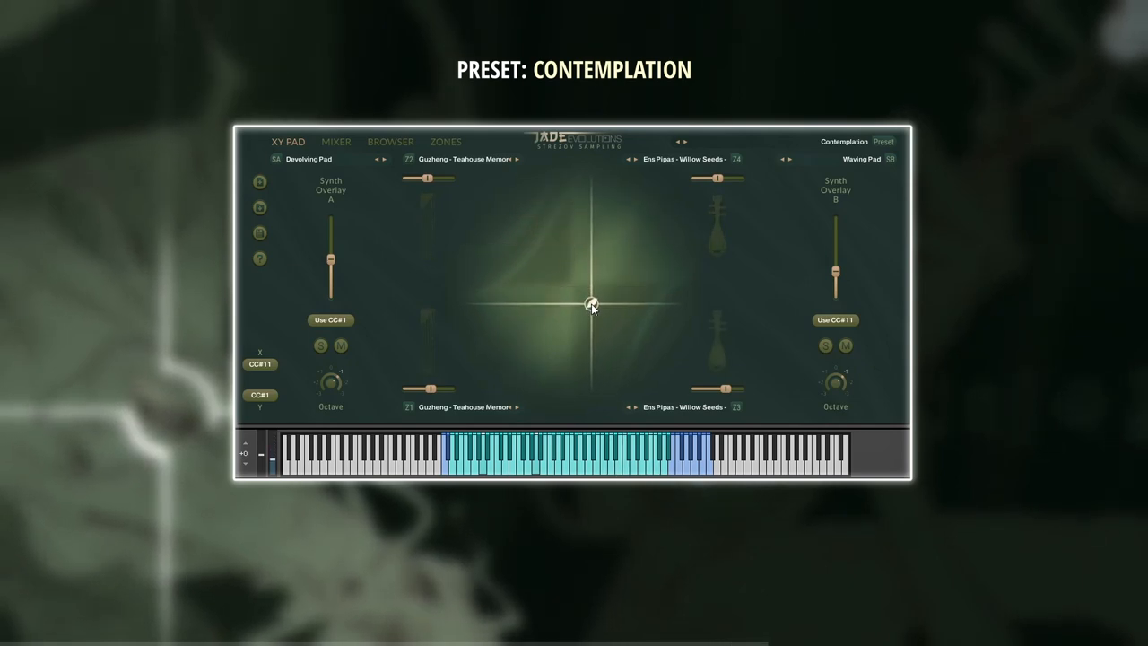
left_click_drag(592, 305, 655, 363)
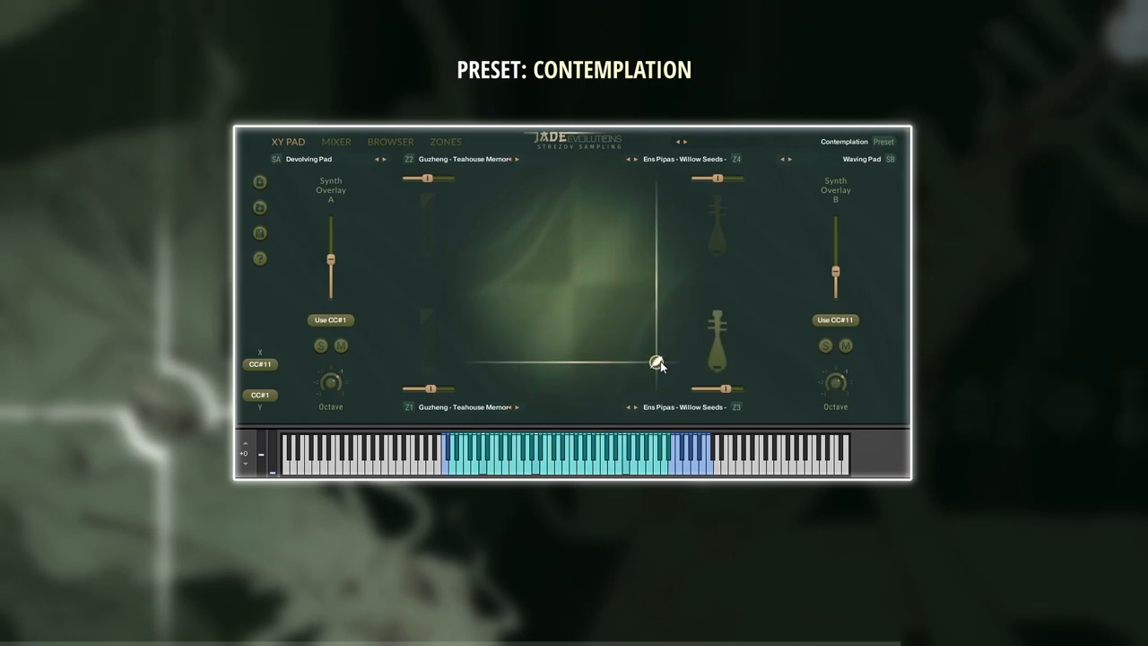
left_click_drag(655, 363, 655, 212)
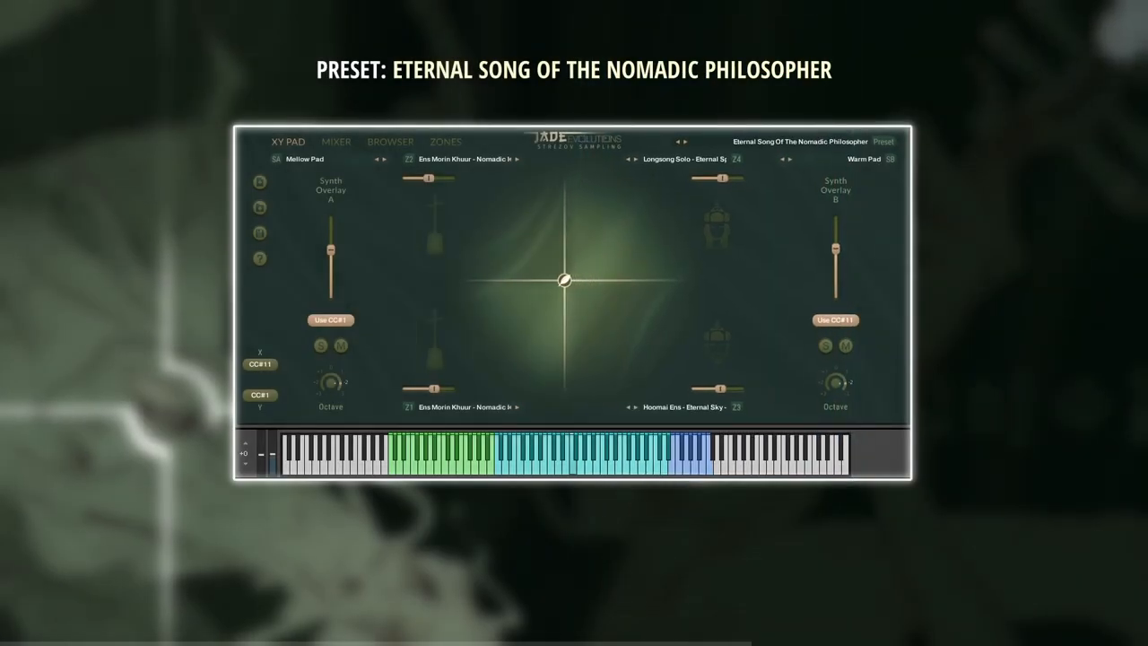
Morph the Eternal Song preset briefly, then bring up the preset browser lists.
left_click_drag(564, 278, 498, 282)
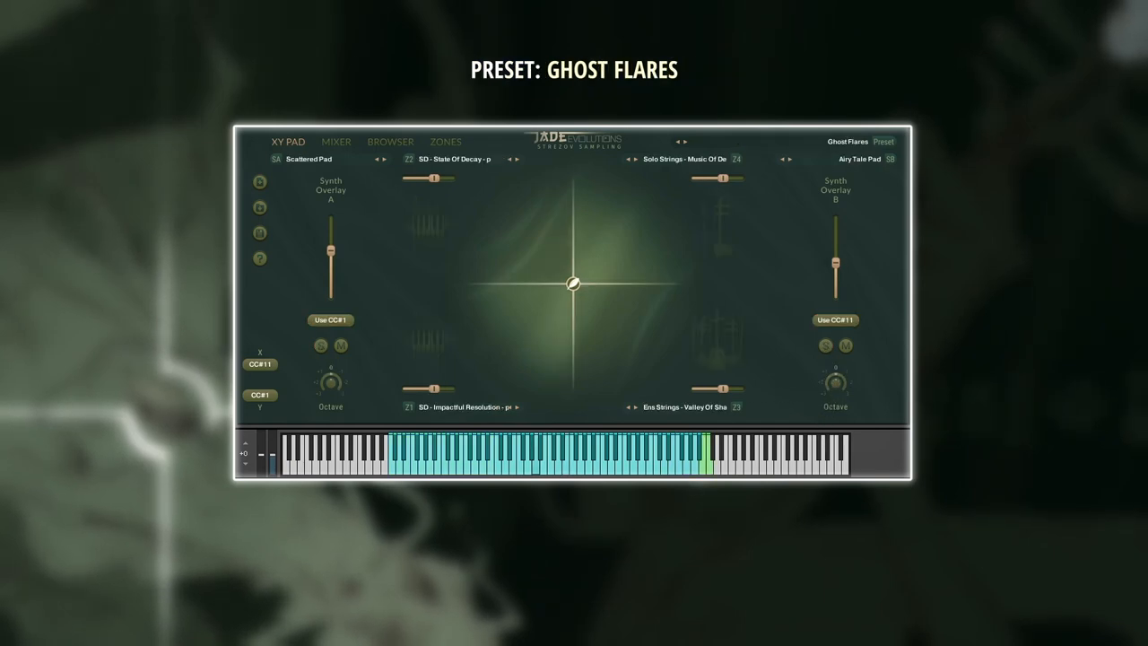
left_click(517, 407)
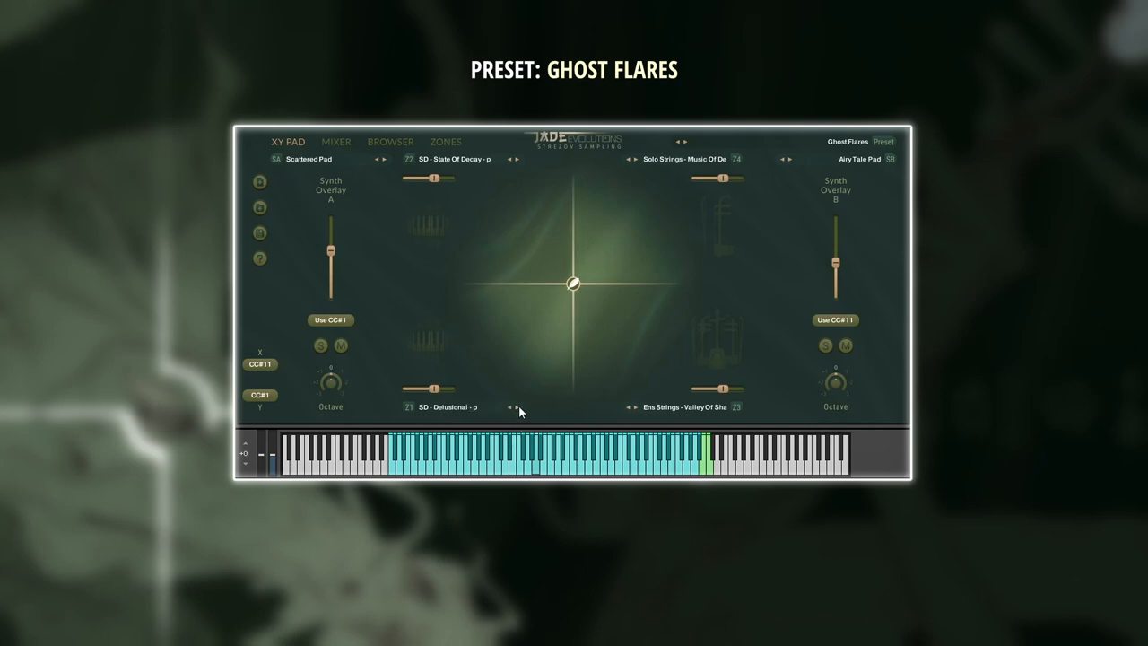
left_click(520, 405)
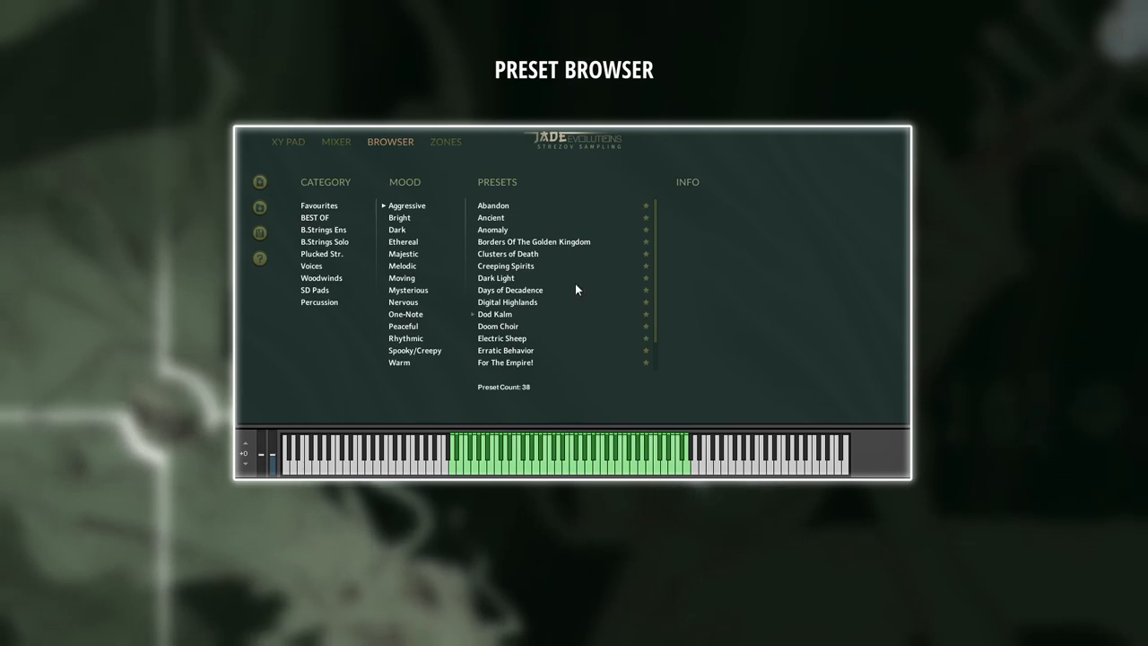
Clear the Aggressive mood filter to show all presets, then show the Zones sound-source page.
left_click(534, 240)
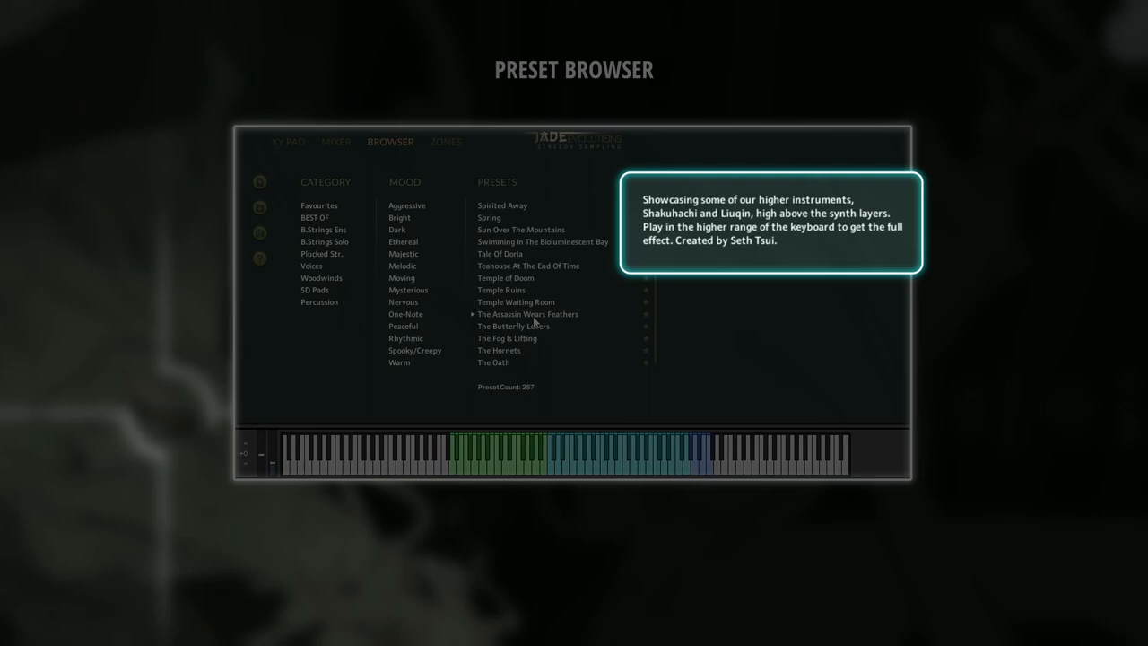
left_click(445, 140)
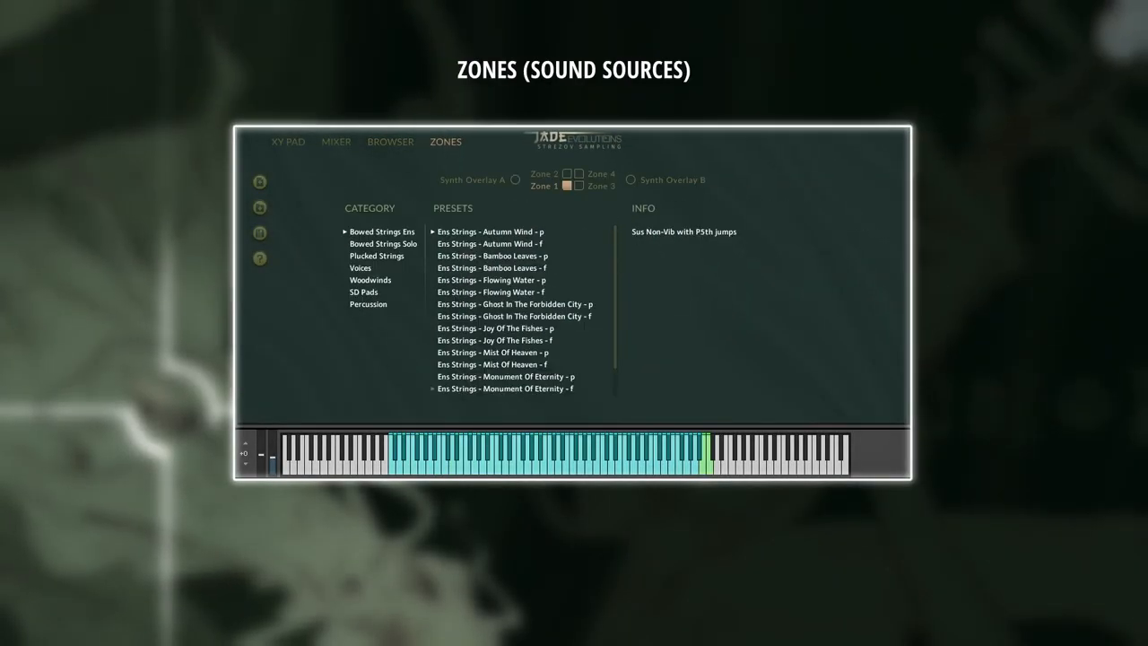
List Plucked Strings sources, view Synth Overlay A's sources, then Zone 4's with Guzheng Harmonic Skitter marked.
left_click(376, 254)
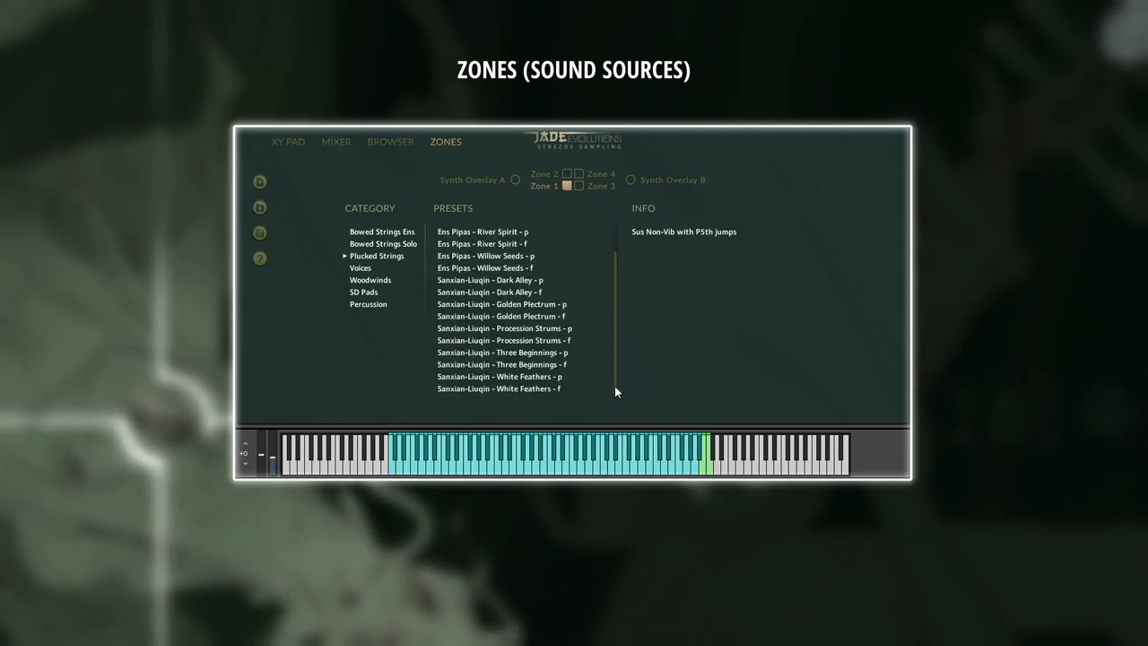
left_click(513, 180)
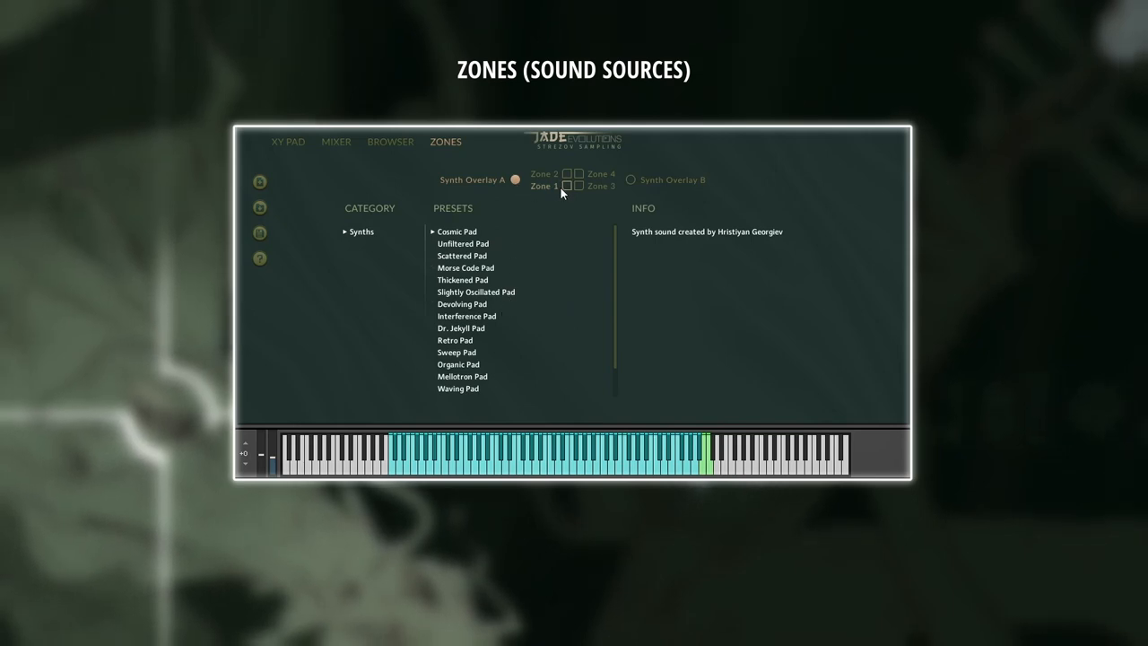
left_click(577, 185)
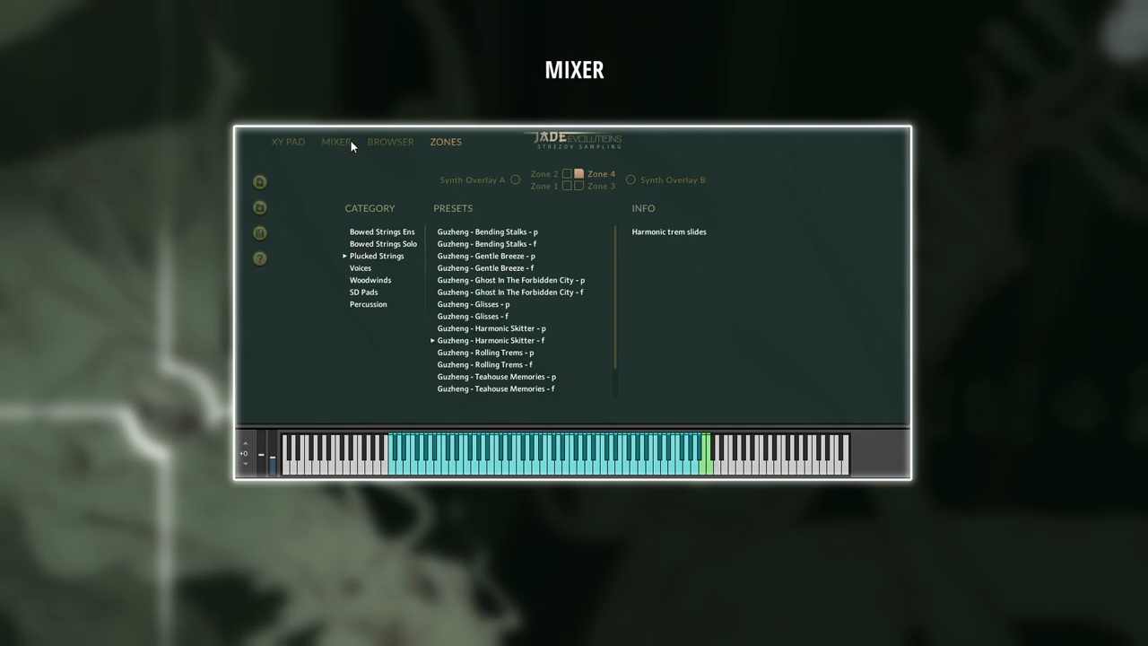
In the Mixer, lower Synth Overlay A's level and raise Zone 1's pitch LFO depth to 70%, then return to the XY pad.
left_click(335, 139)
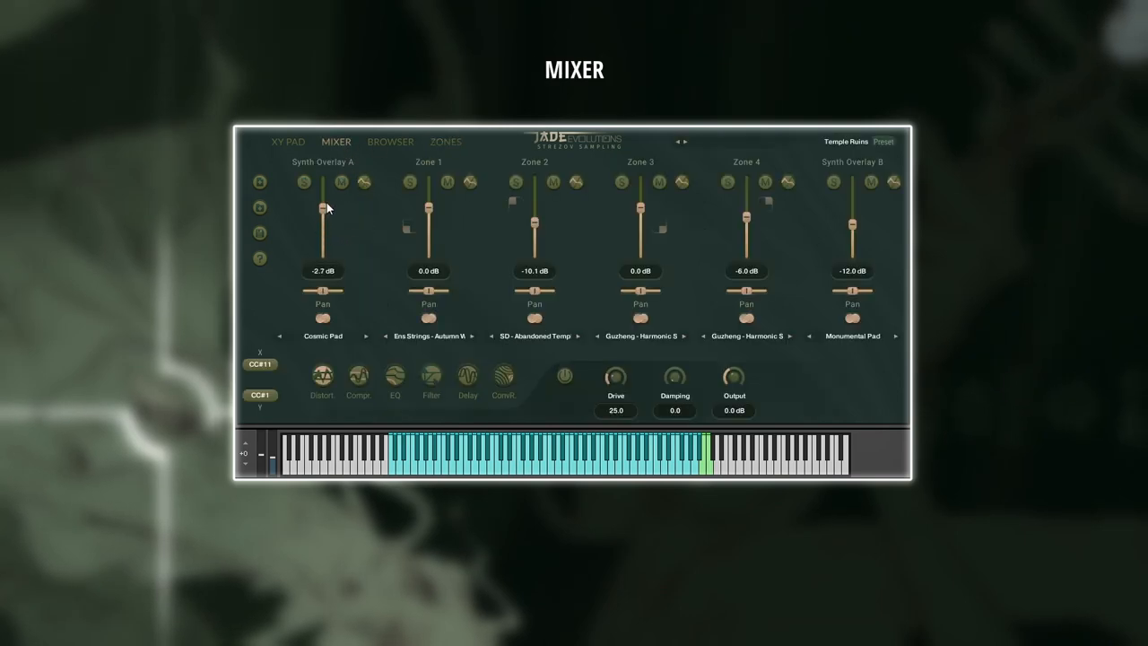
left_click_drag(534, 212, 535, 237)
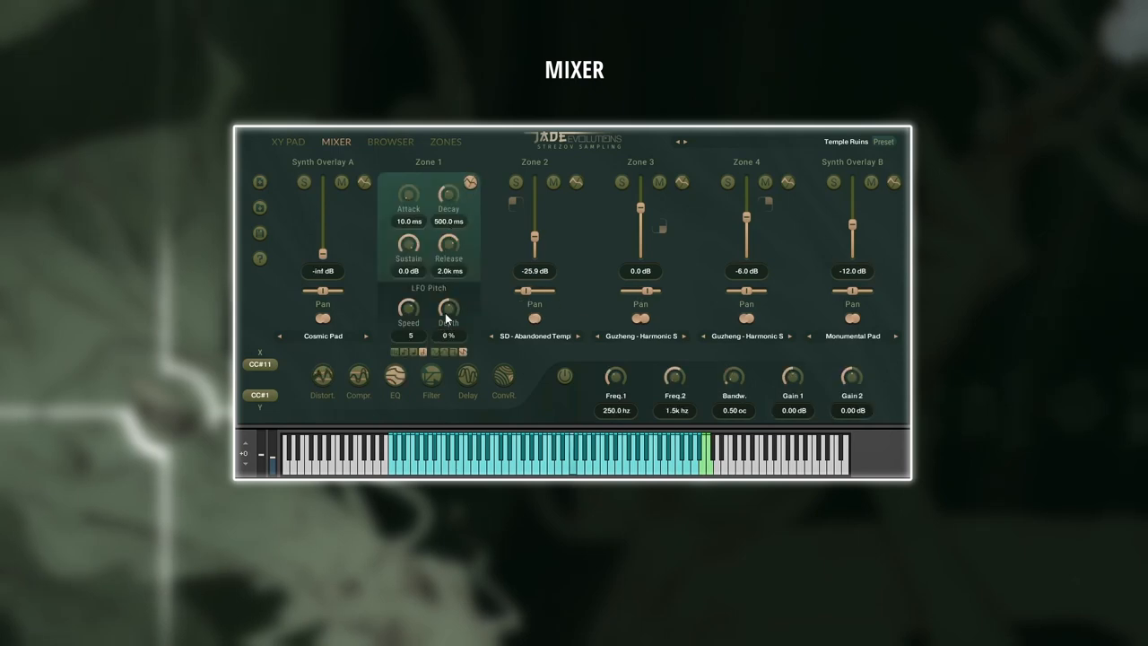
left_click_drag(449, 309, 448, 278)
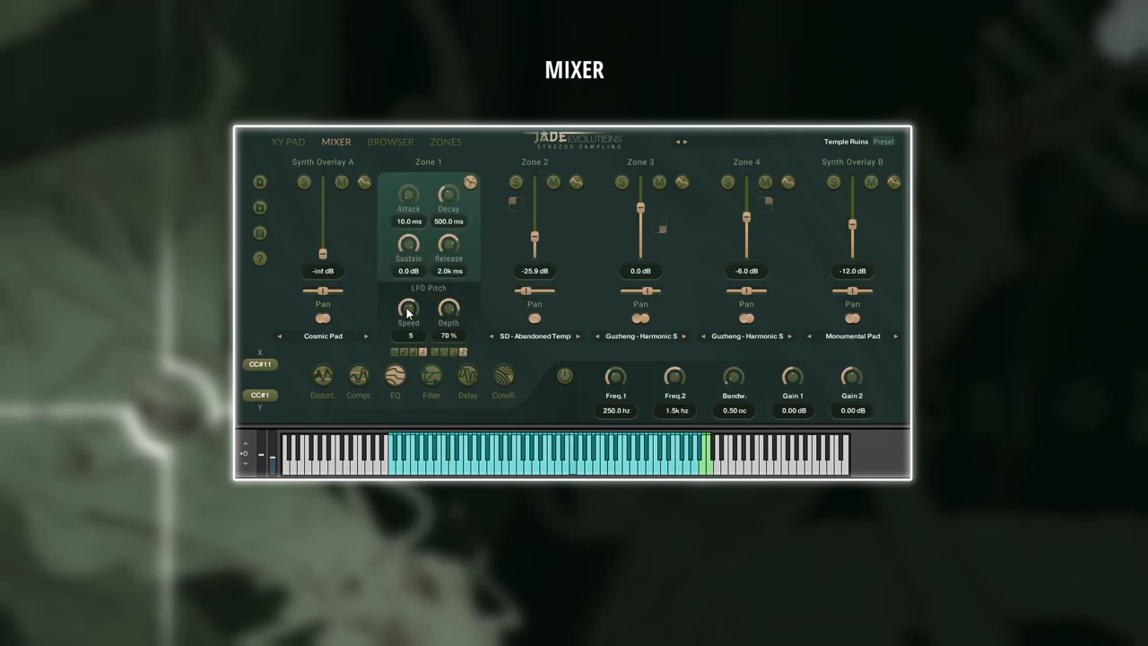
left_click(287, 142)
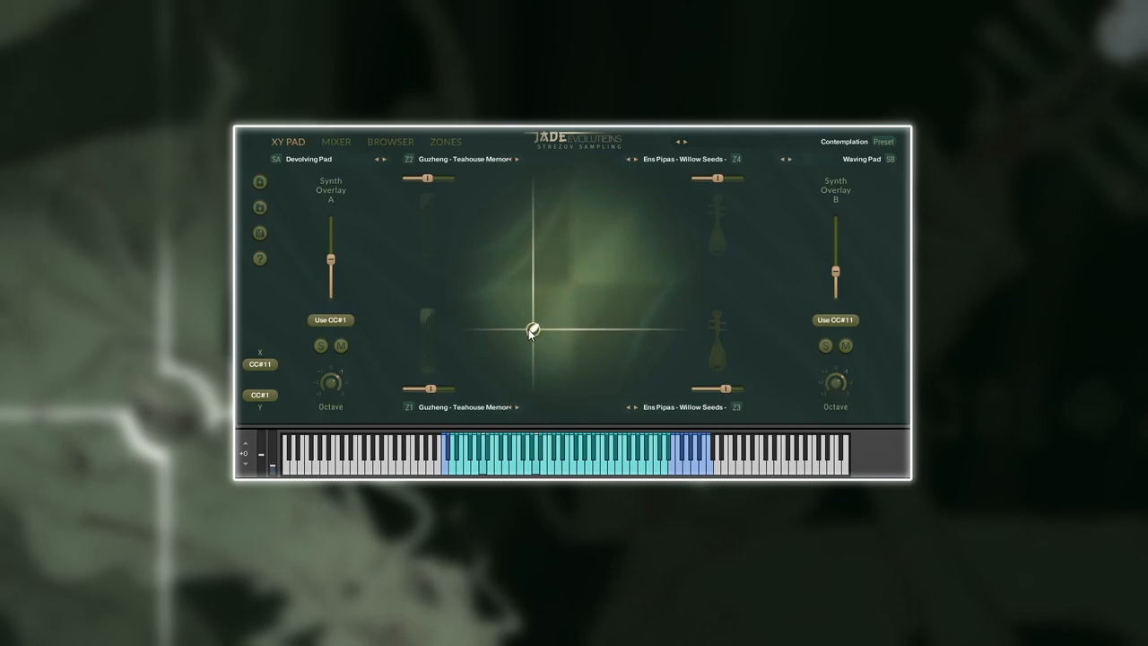
Morph the Contemplation blend across the upper-left and upper-right sources and back to centre.
left_click_drag(530, 328, 516, 240)
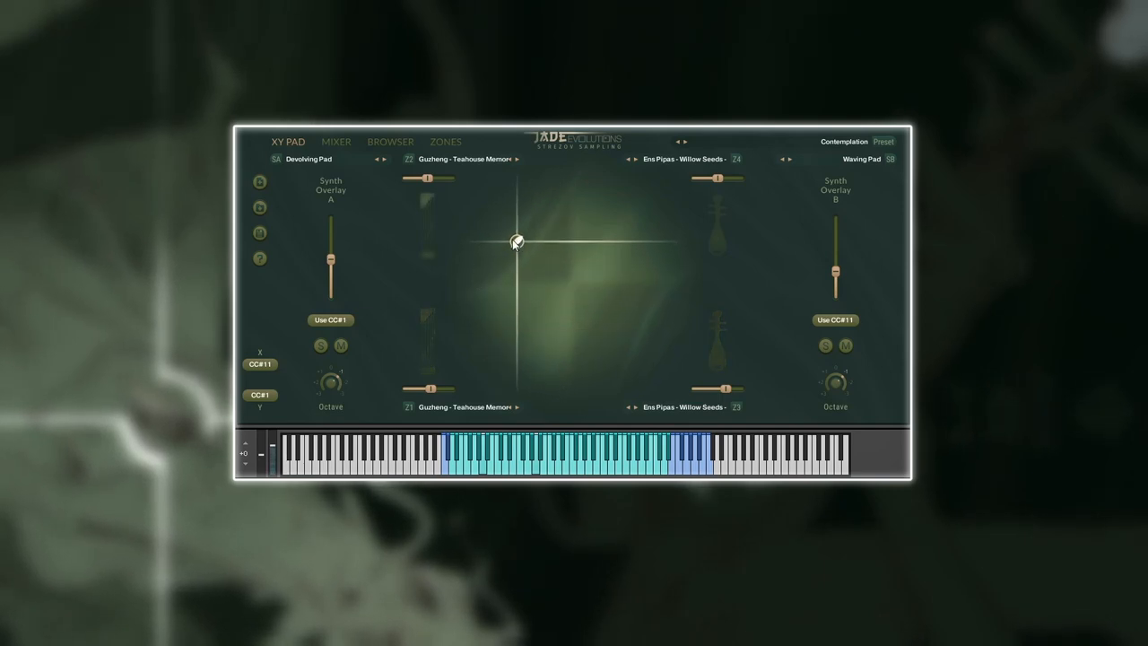
left_click_drag(517, 240, 639, 222)
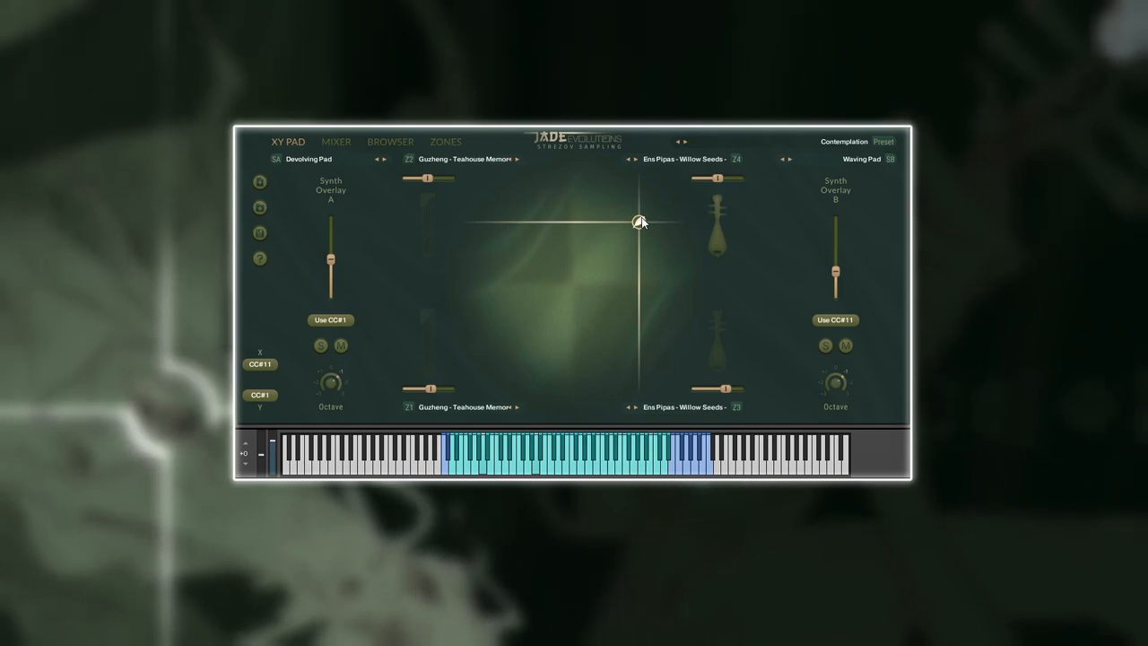
left_click_drag(639, 222, 513, 208)
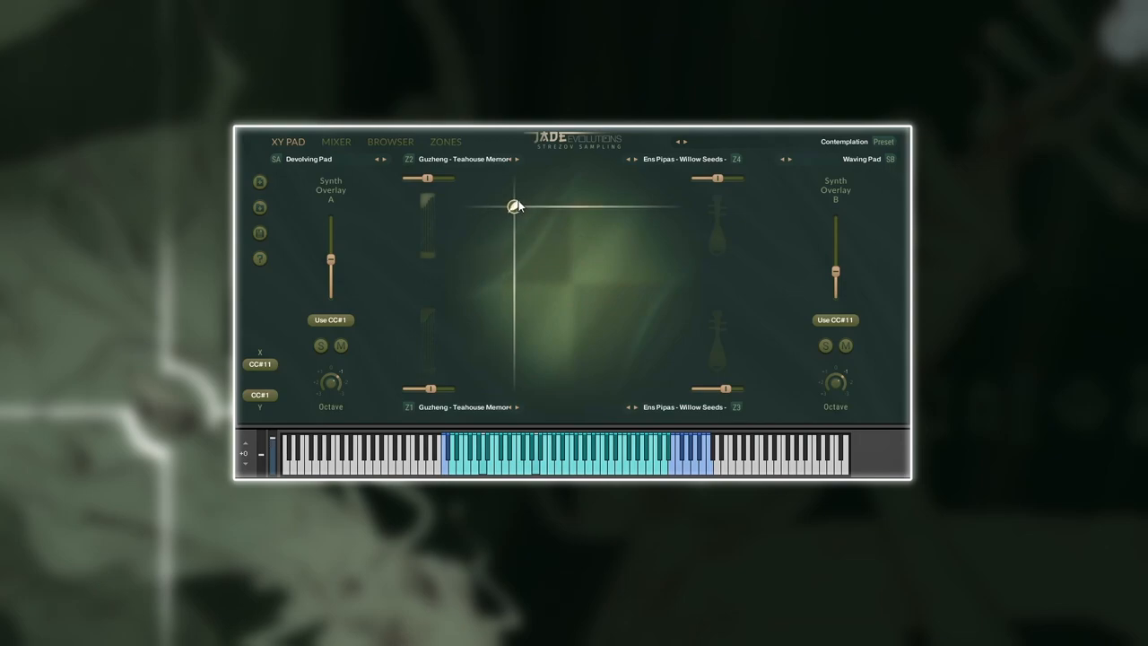
left_click_drag(517, 207, 592, 303)
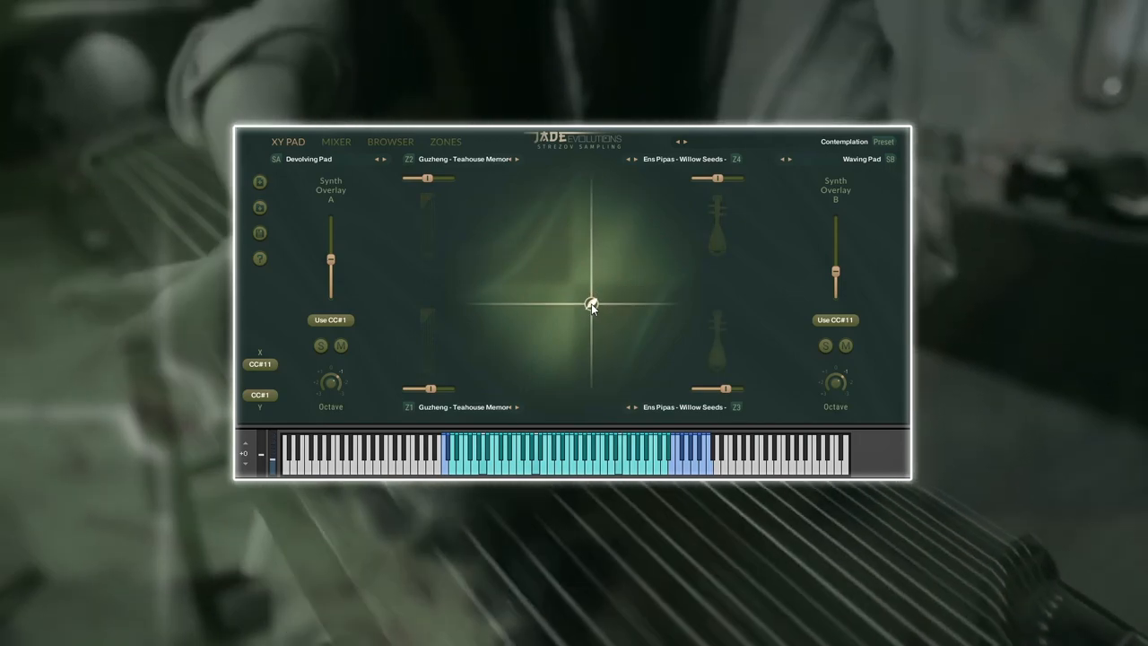
Morph the blend toward the lower-right and upper-right sources, then bring up the preset browser.
left_click_drag(592, 303, 645, 341)
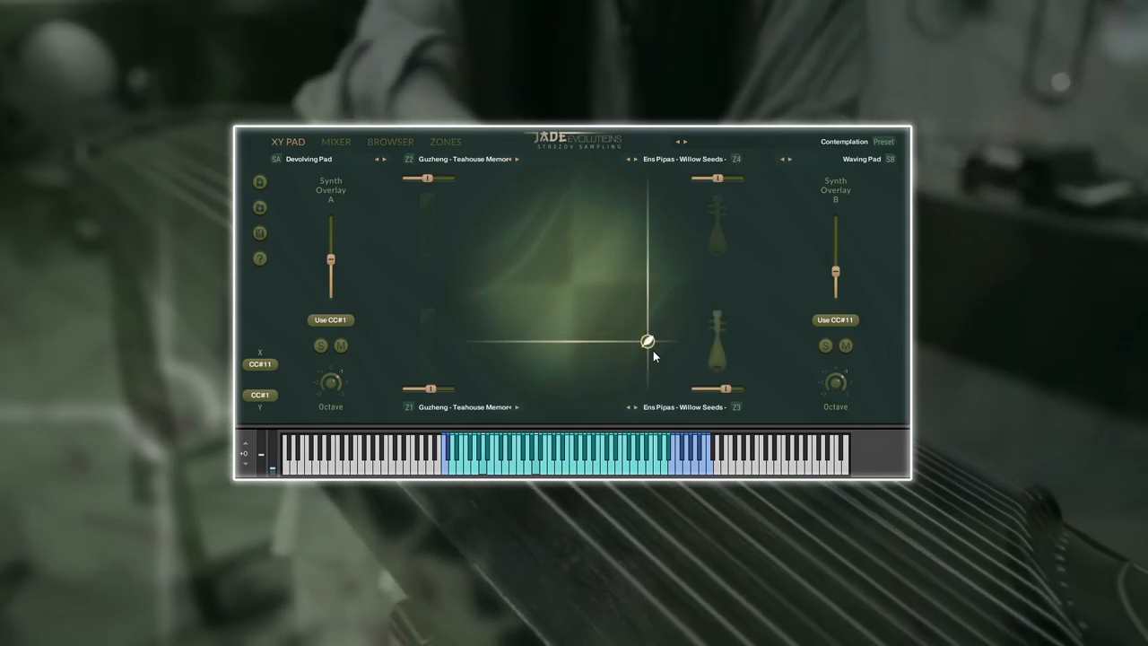
left_click_drag(645, 341, 655, 362)
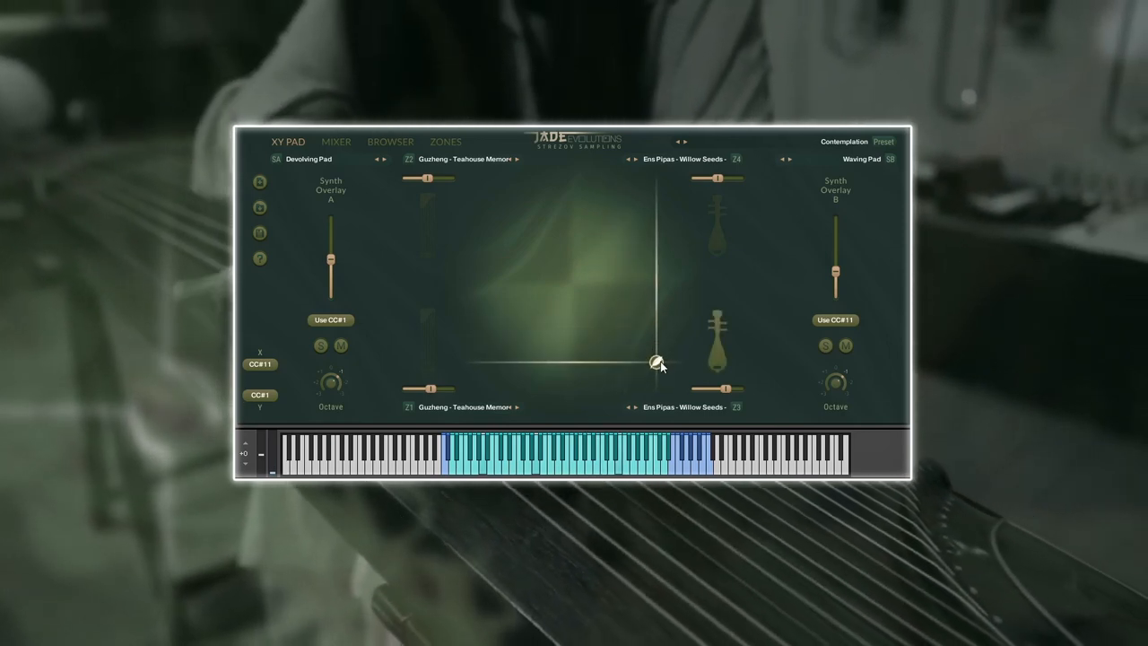
left_click_drag(655, 362, 655, 224)
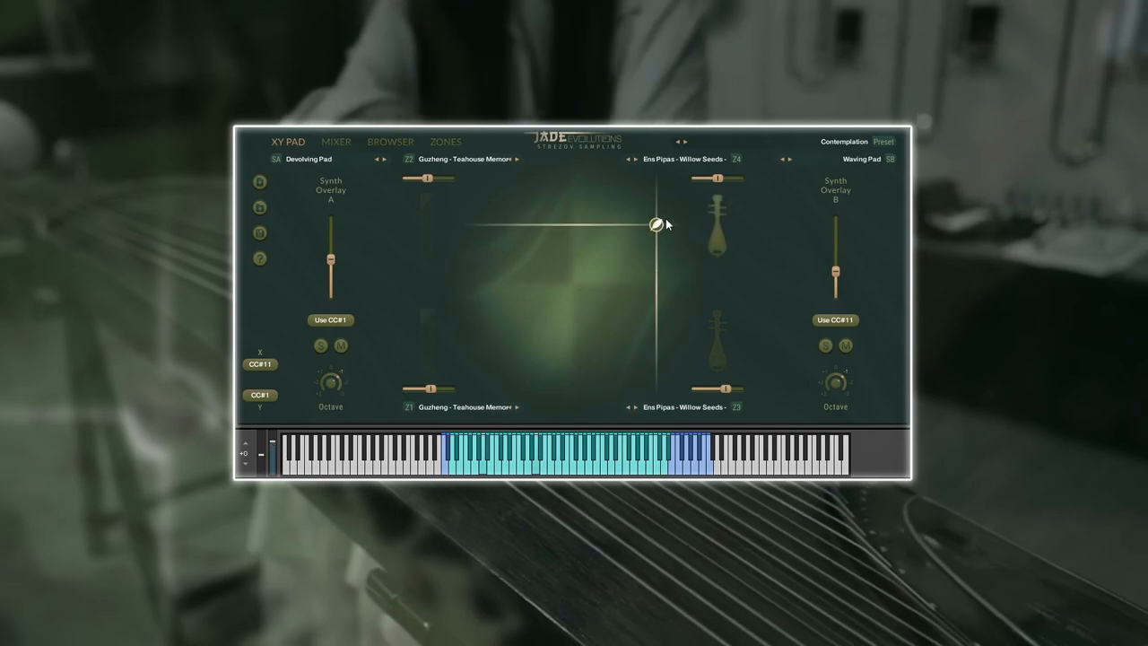
left_click(391, 140)
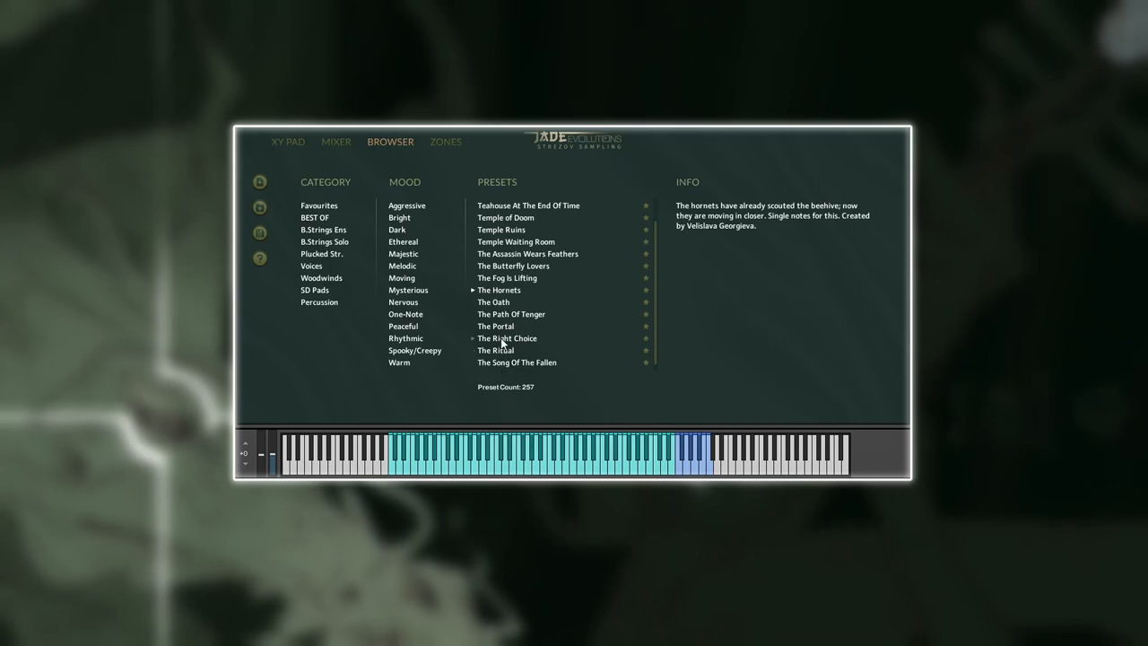
Audition The Right Choice, The Ritual and The Song Of The Fallen, then load Teahouse At The End Of Time and show its zones.
left_click(506, 337)
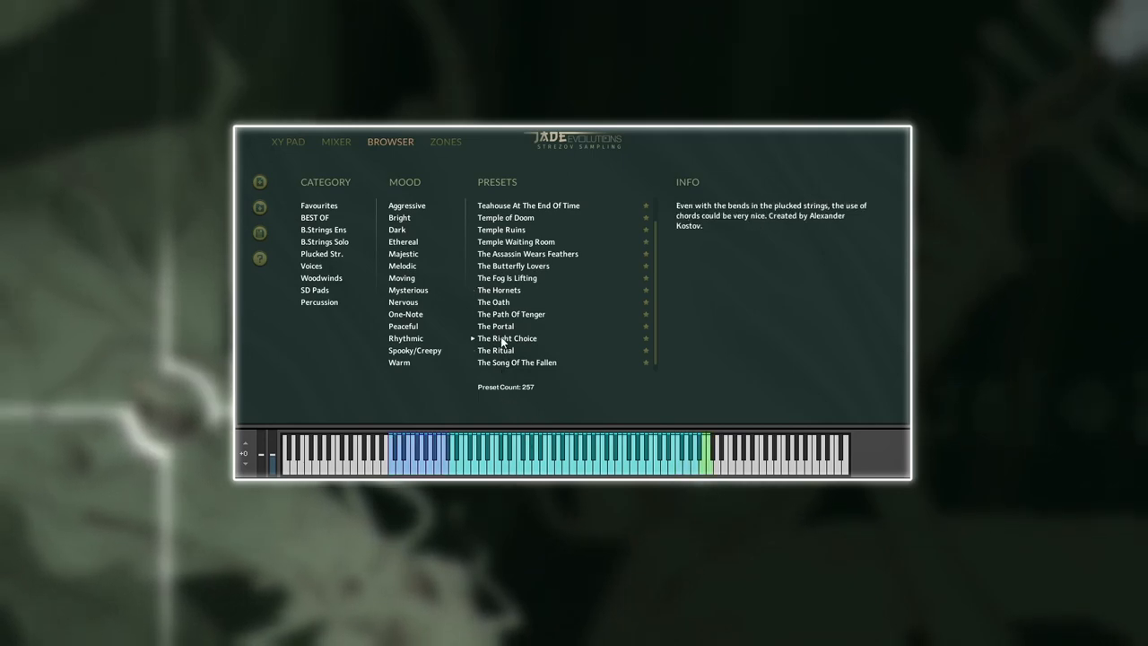
left_click(517, 363)
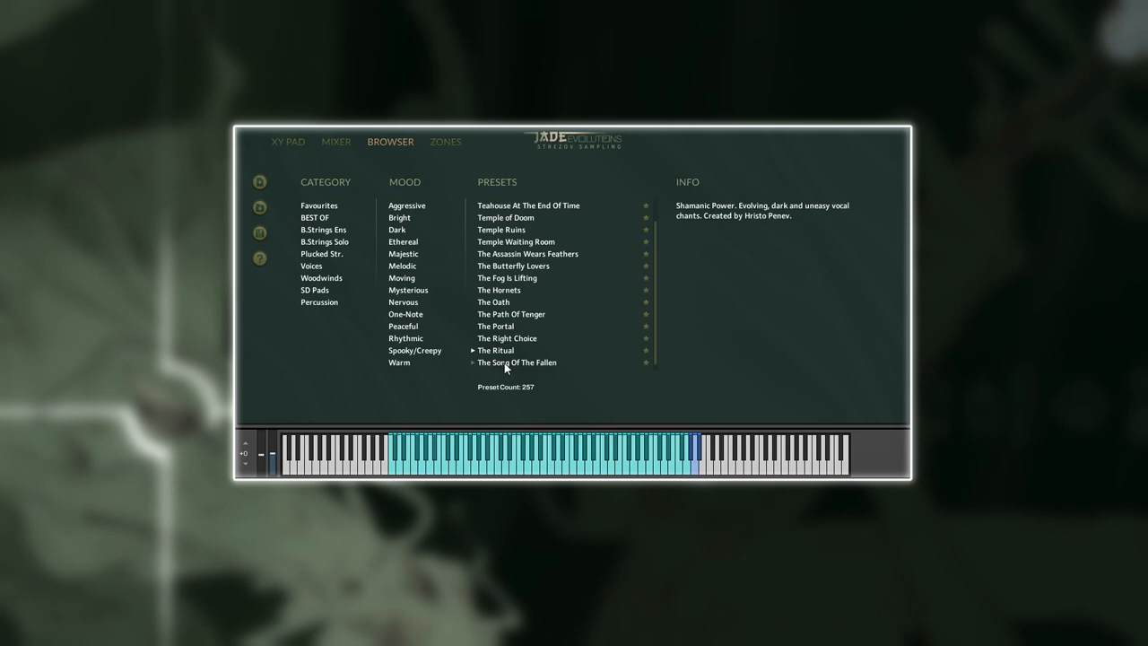
left_click(516, 362)
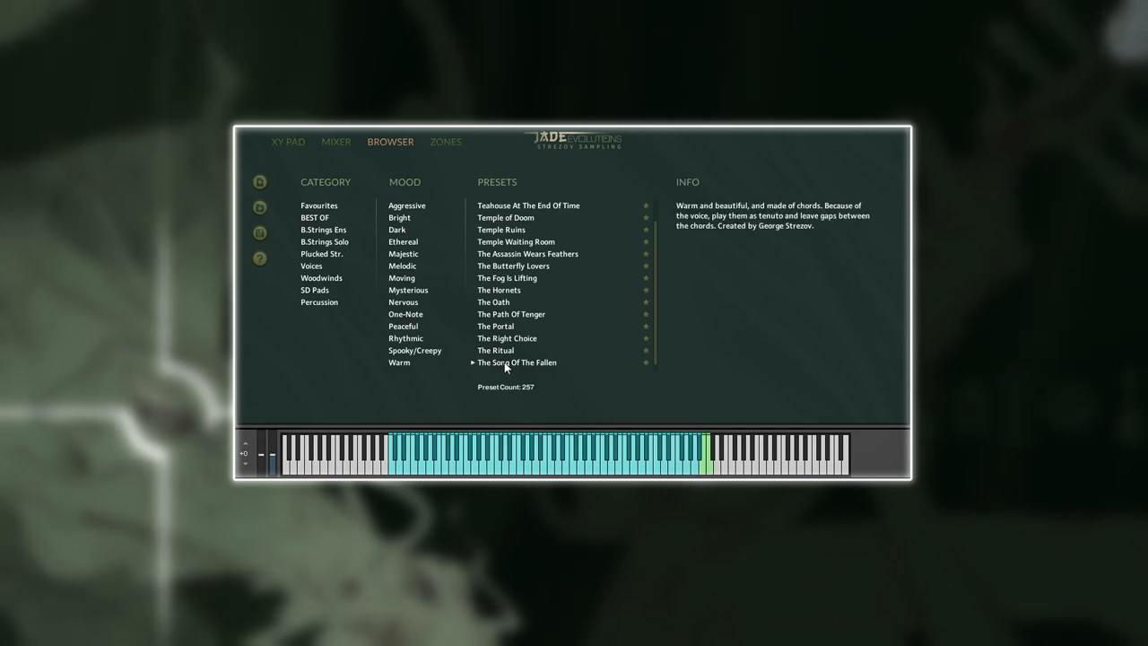
left_click(527, 204)
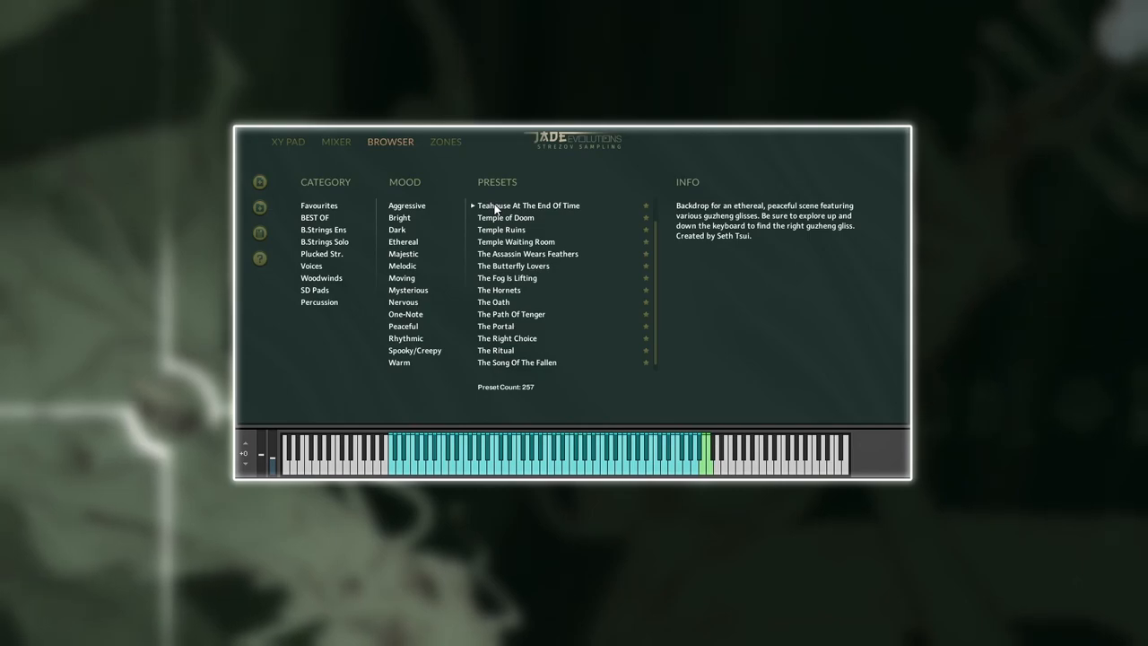
left_click(445, 141)
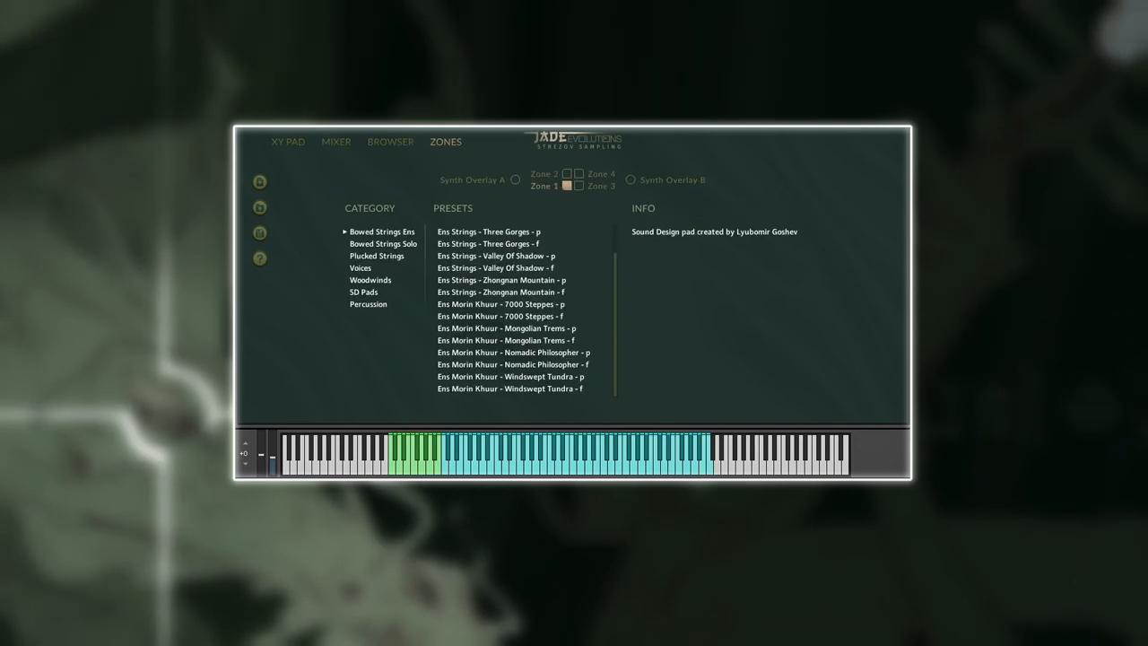
mouse_move(618, 325)
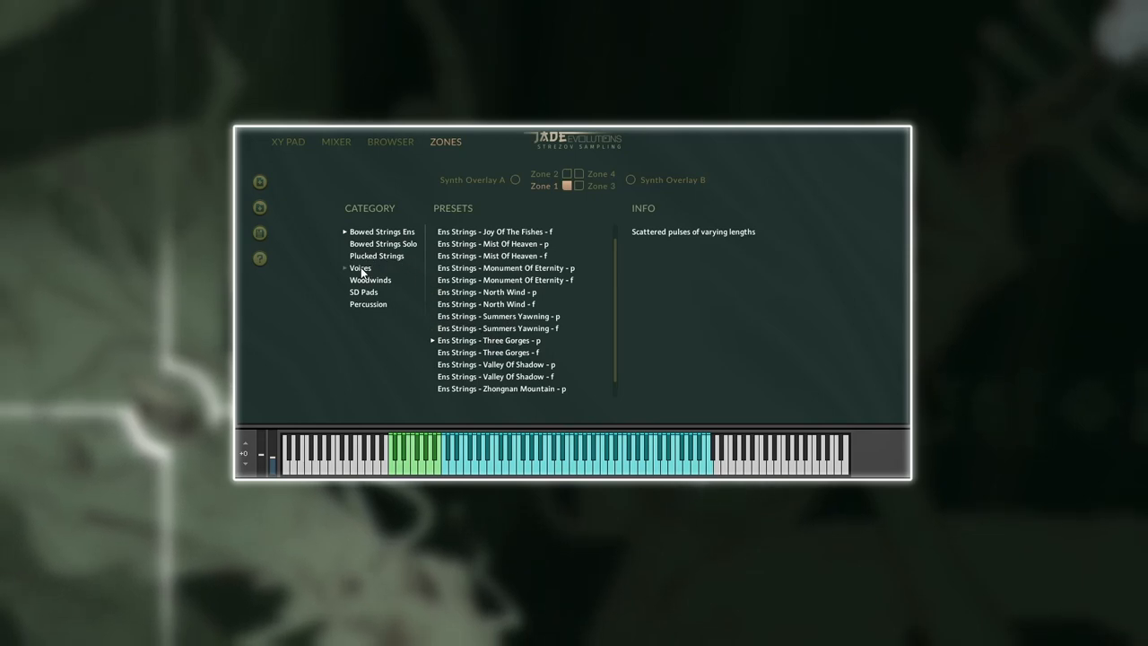
Browse Voices, Plucked Strings, Woodwinds and SD Pads sources, ending with SD - Gloomy Crypt - f on the XY pad.
left_click(359, 268)
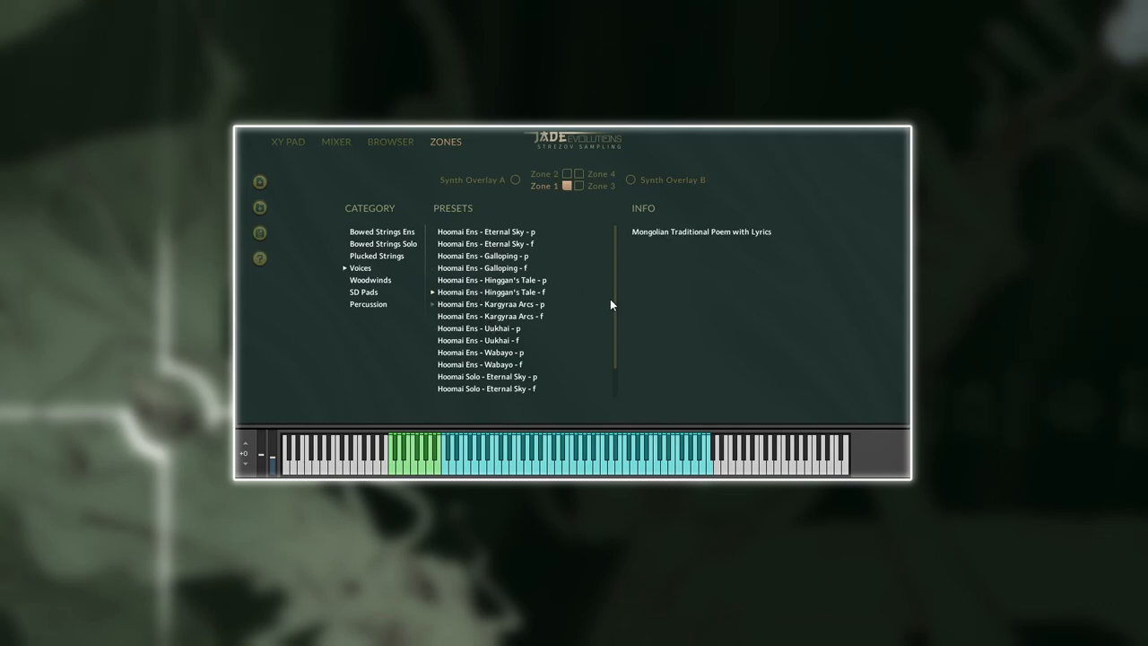
left_click(376, 255)
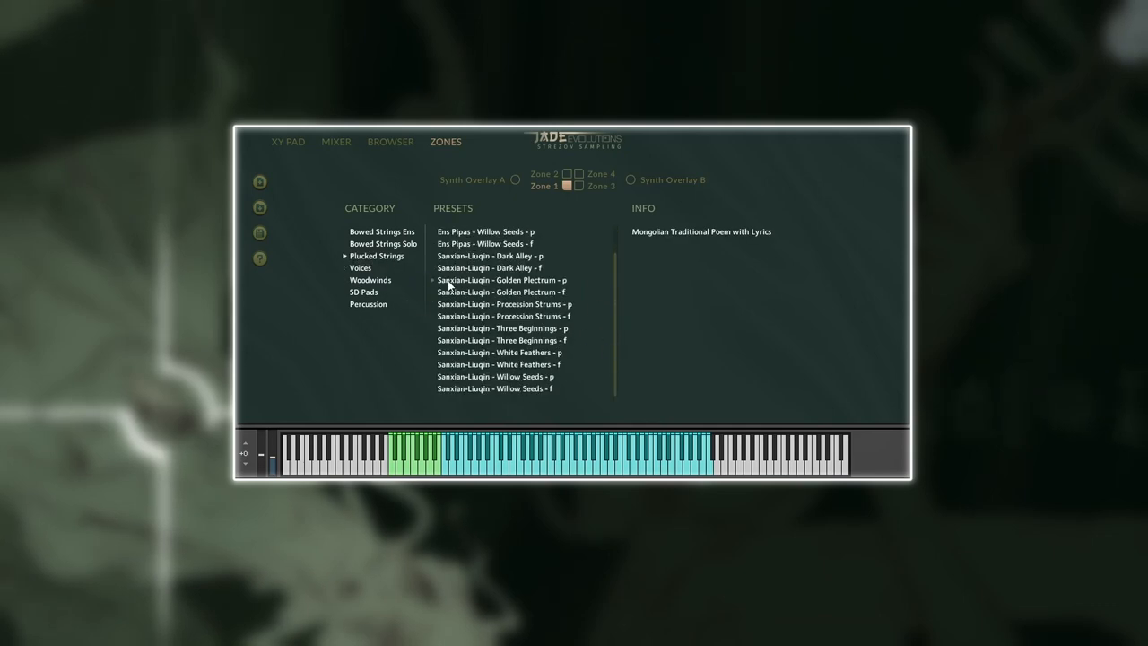
left_click(499, 364)
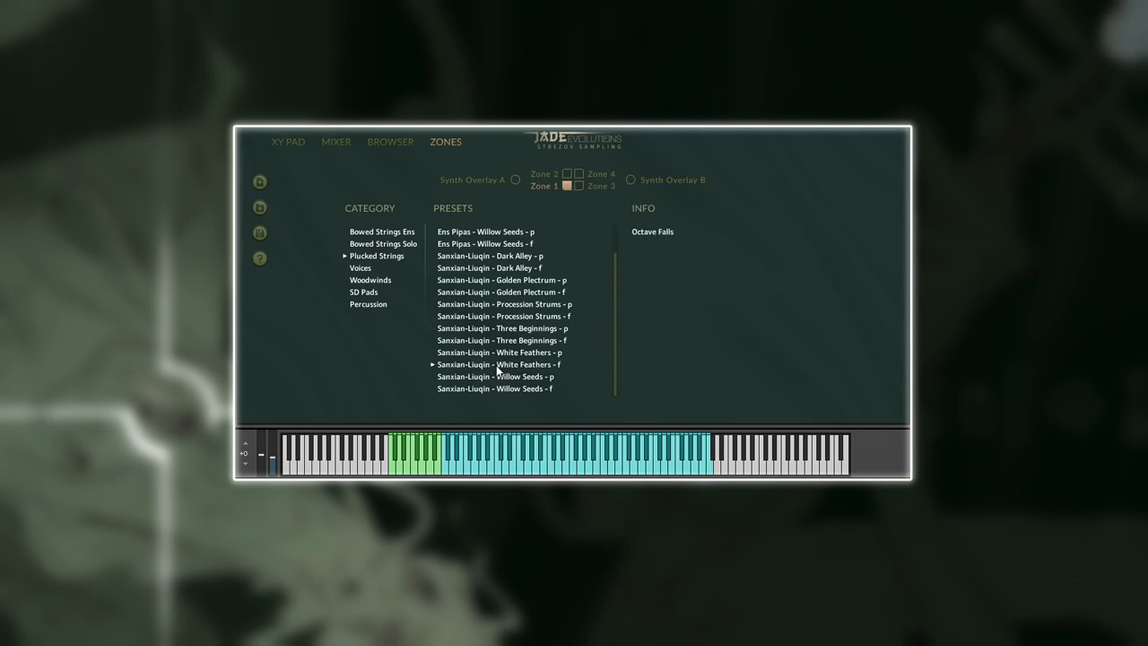
left_click(369, 280)
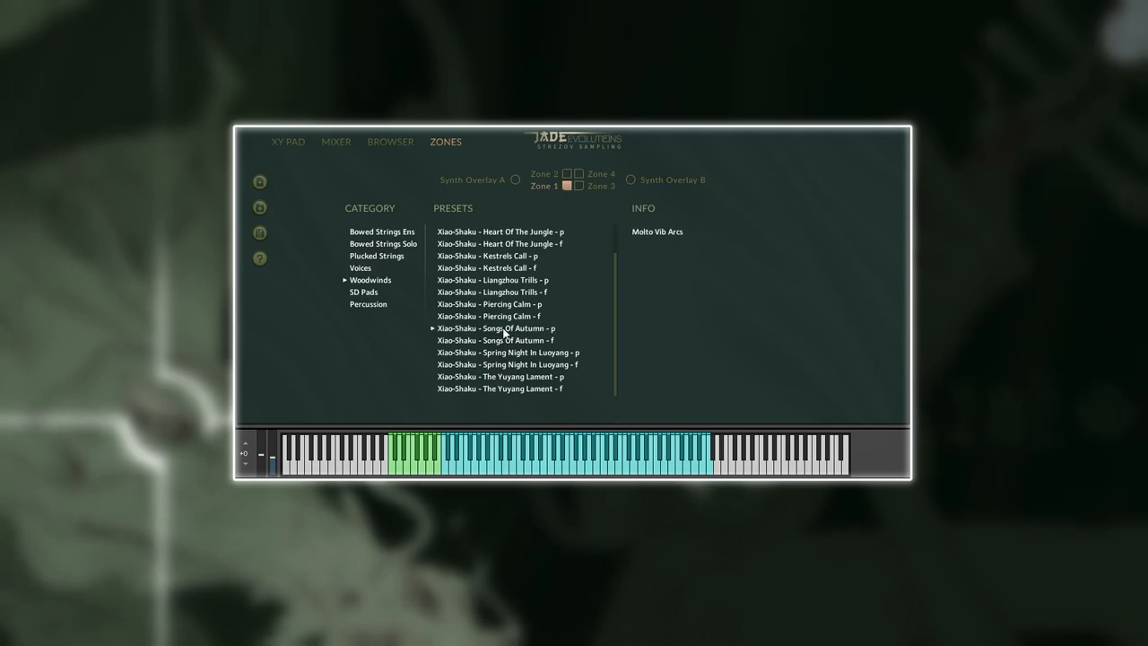
left_click(364, 291)
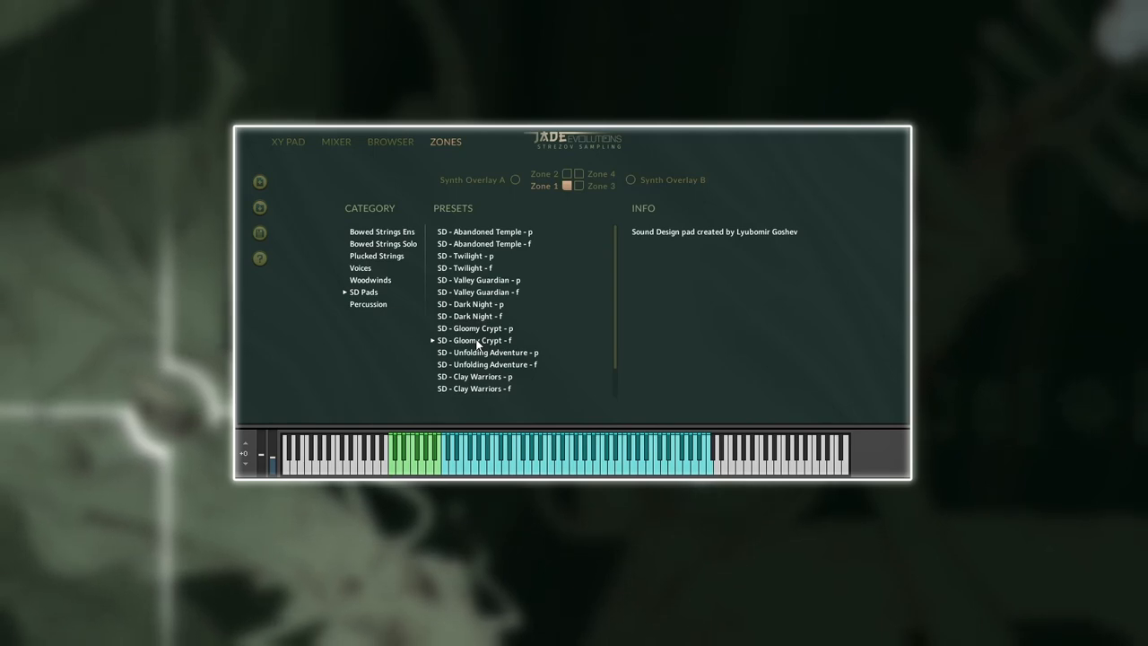
left_click(287, 140)
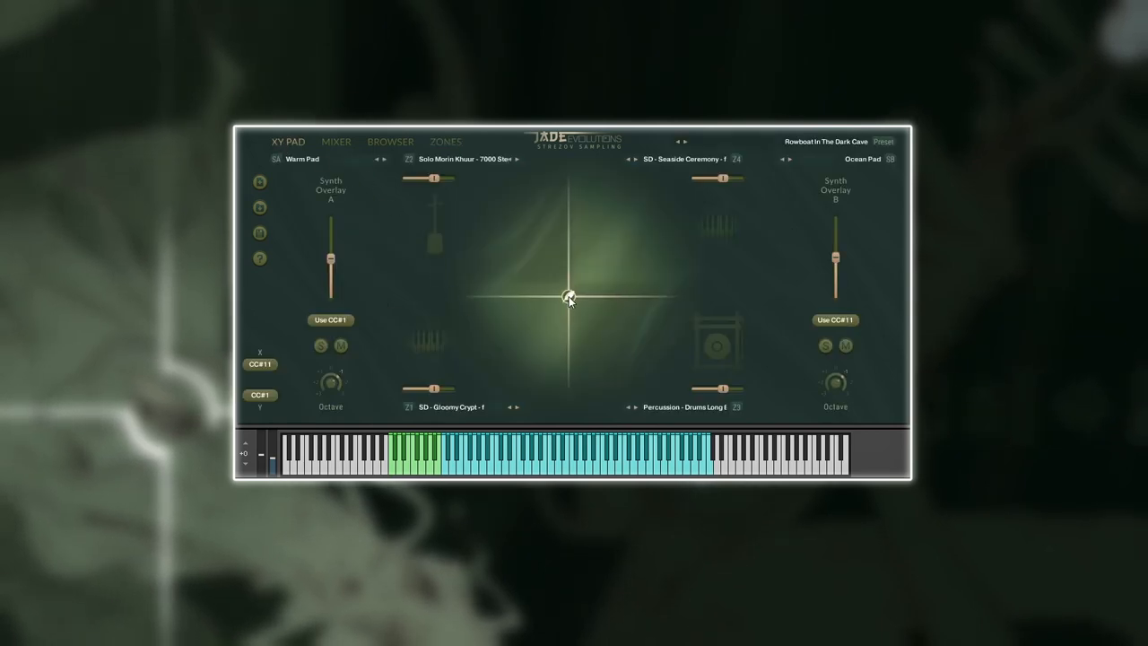
Morph the Gloomy Crypt blend toward the left and upper-left zones and back, ahead of loading Women Of Courage.
left_click_drag(570, 296, 506, 294)
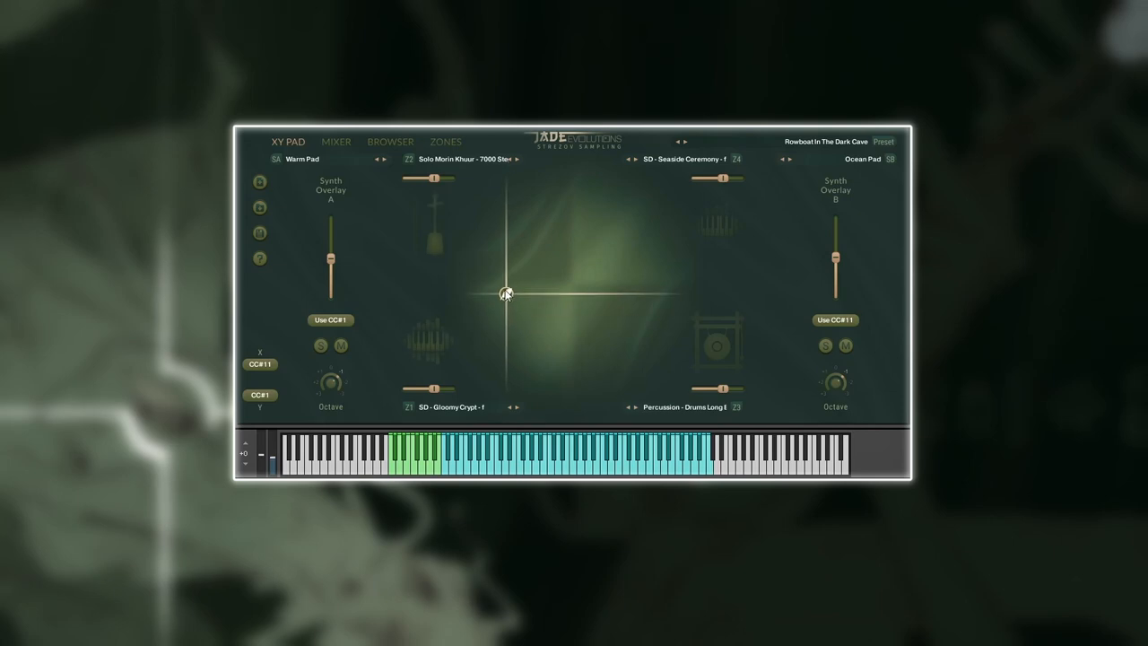
left_click_drag(506, 294, 501, 235)
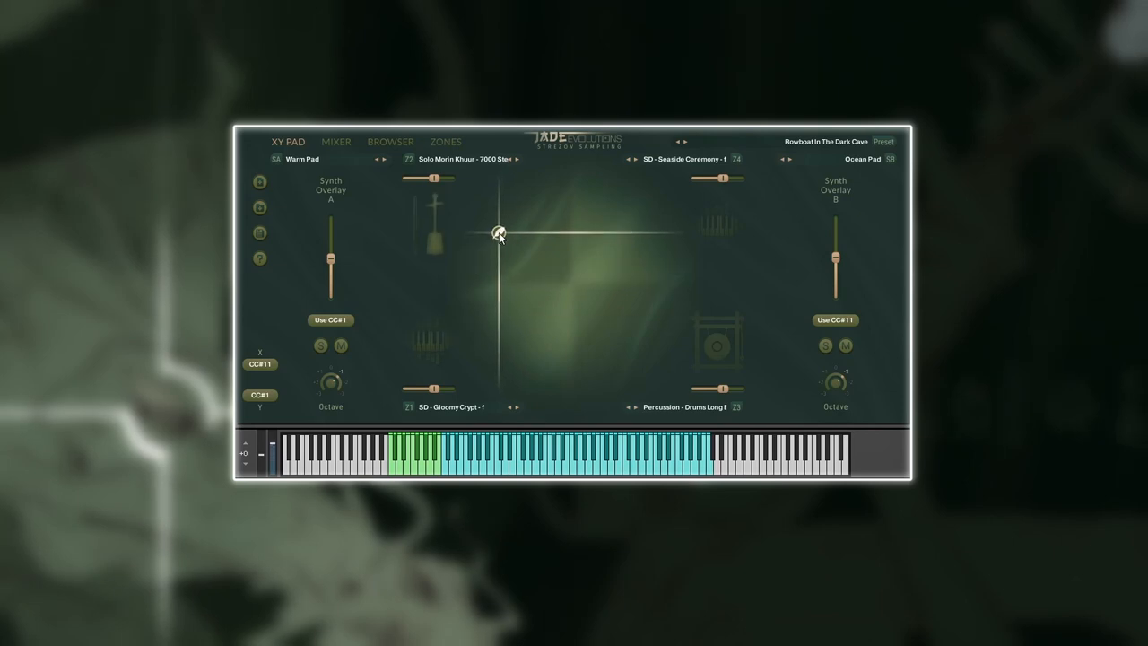
left_click_drag(501, 237, 628, 294)
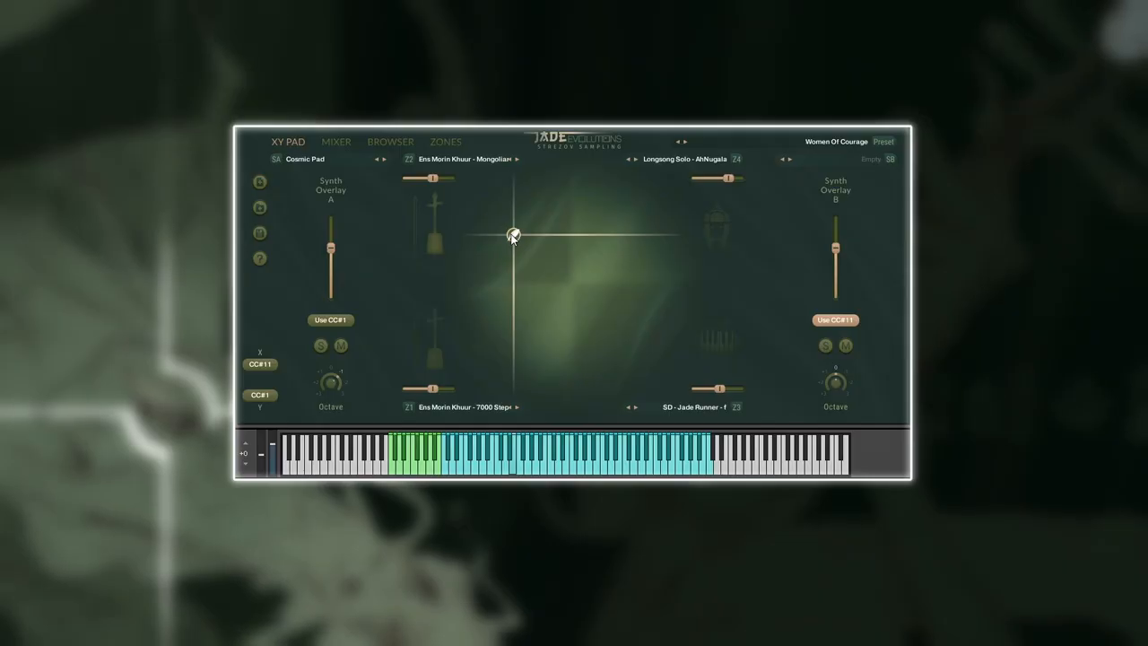
Morph Women Of Courage from centre to the lower-right zone and back, then show the preset browser.
left_click_drag(513, 237, 574, 285)
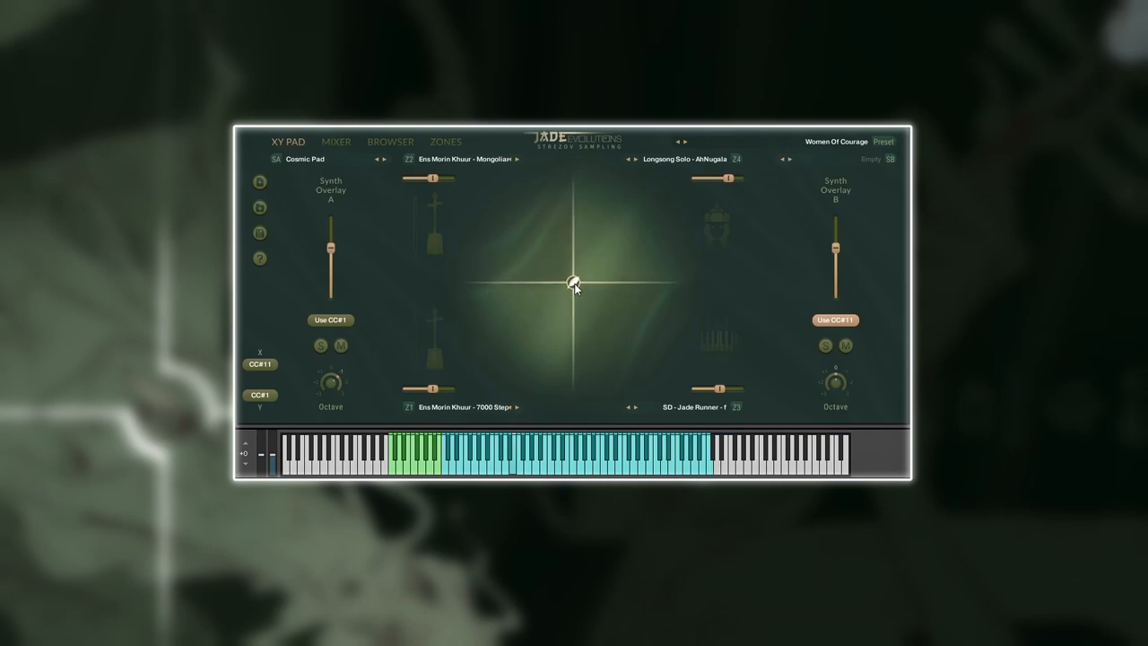
left_click_drag(574, 283, 655, 348)
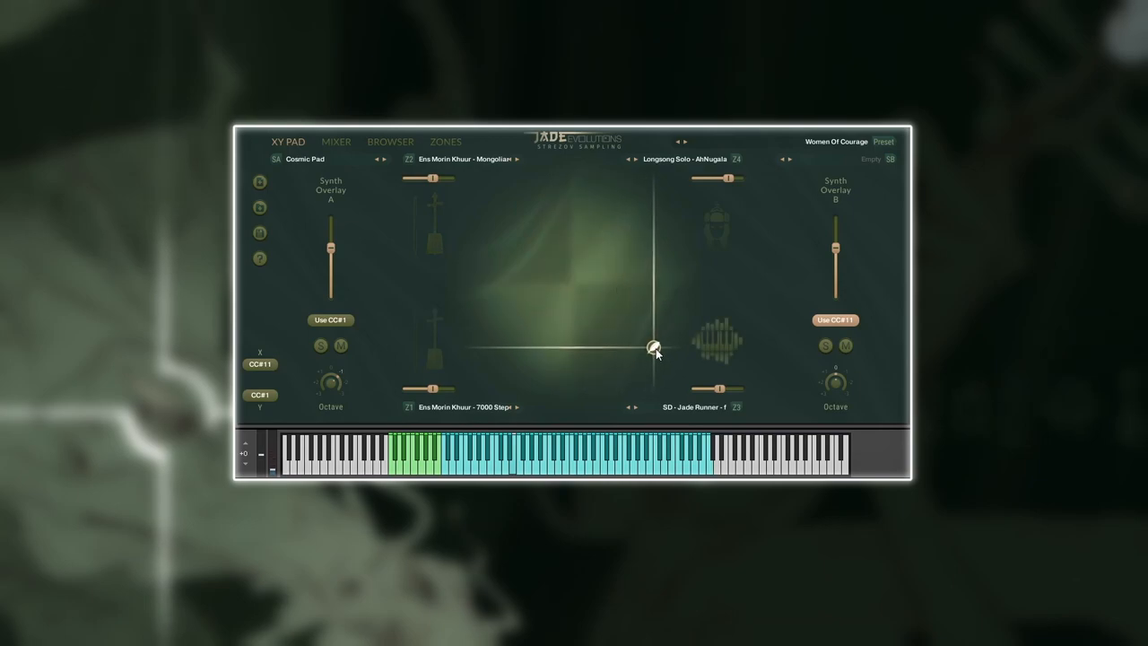
left_click_drag(654, 348, 614, 321)
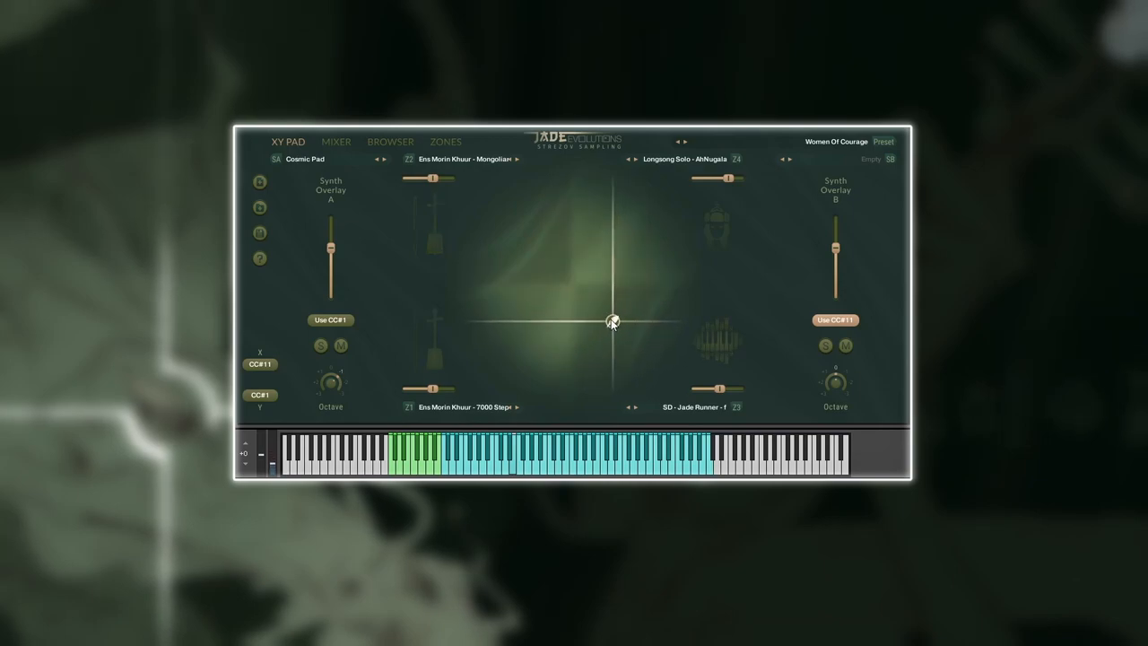
left_click(391, 140)
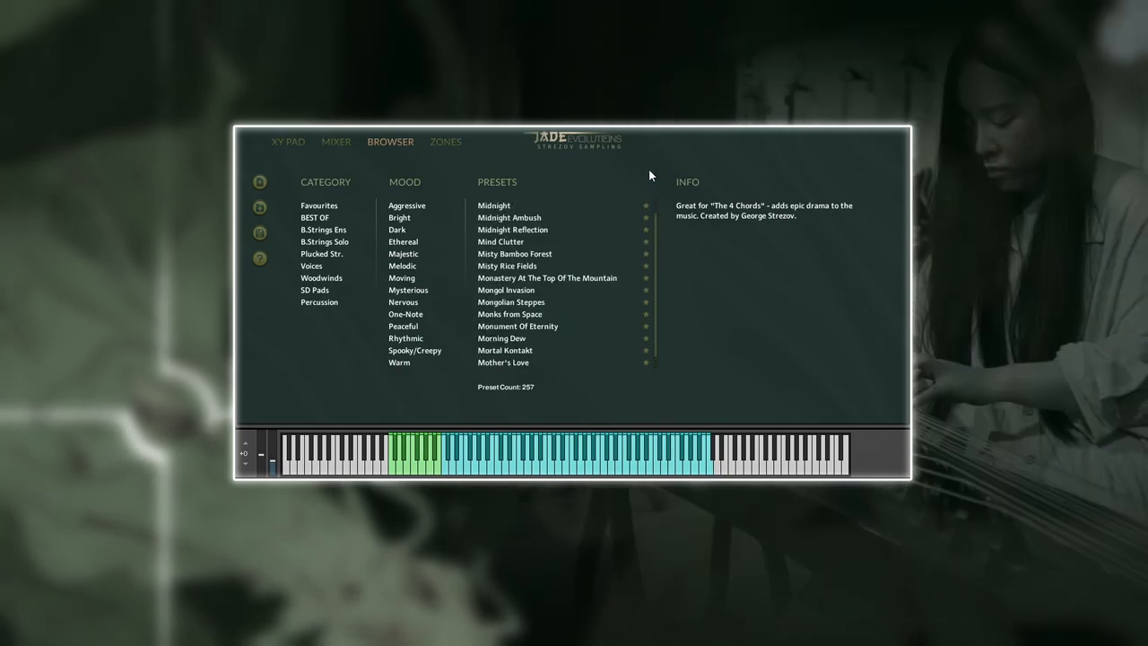
Review the Bowed Strings Solo and Woodwinds zone source lists, then morph the Anomaly blend toward the upper zones.
left_click(444, 140)
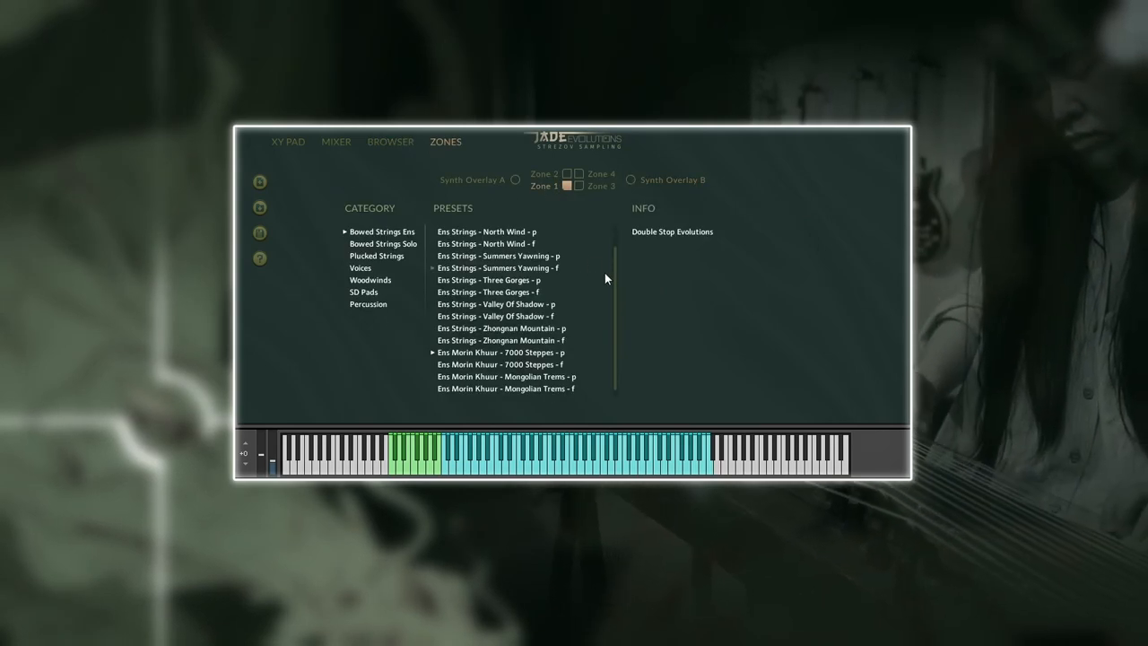
left_click(382, 244)
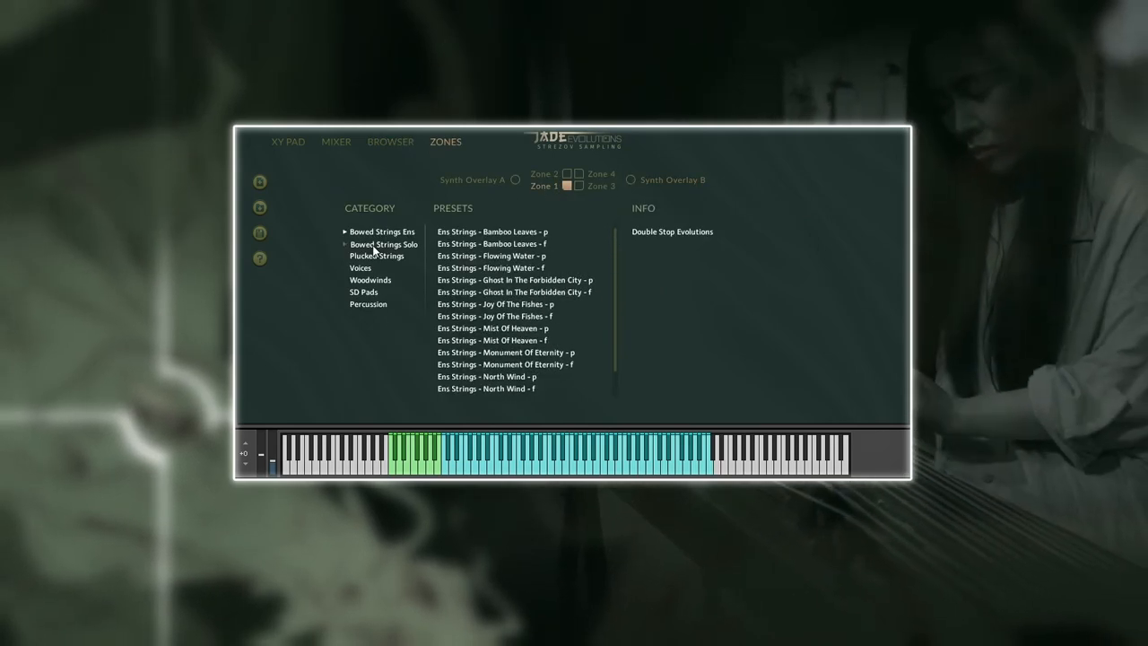
left_click(384, 244)
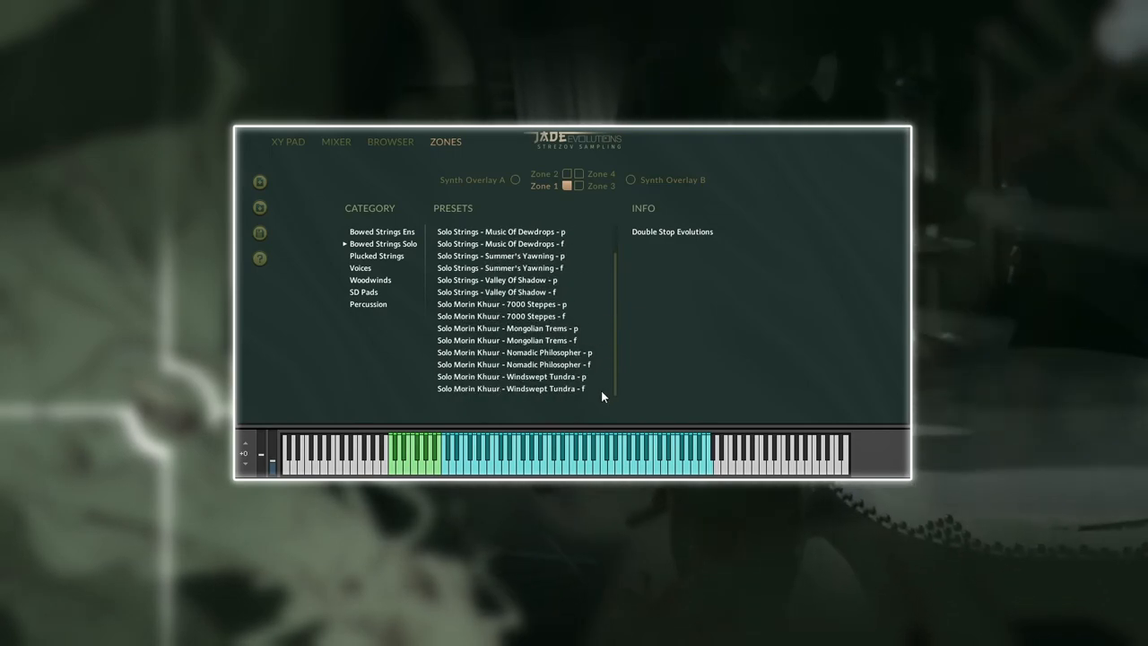
left_click(370, 280)
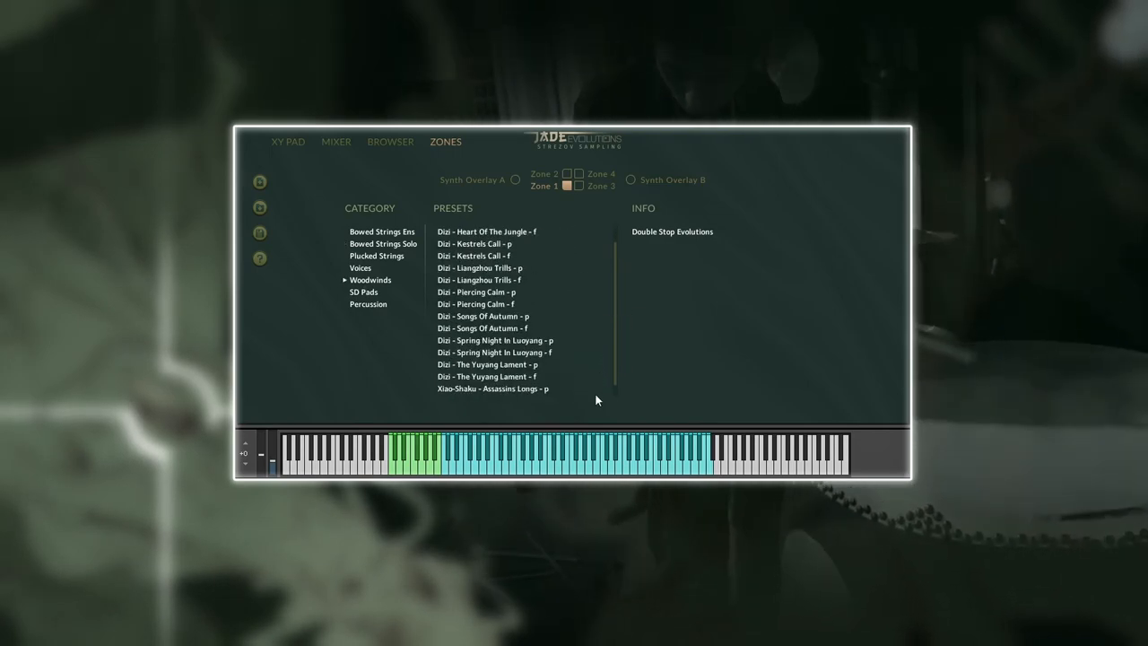
left_click(287, 140)
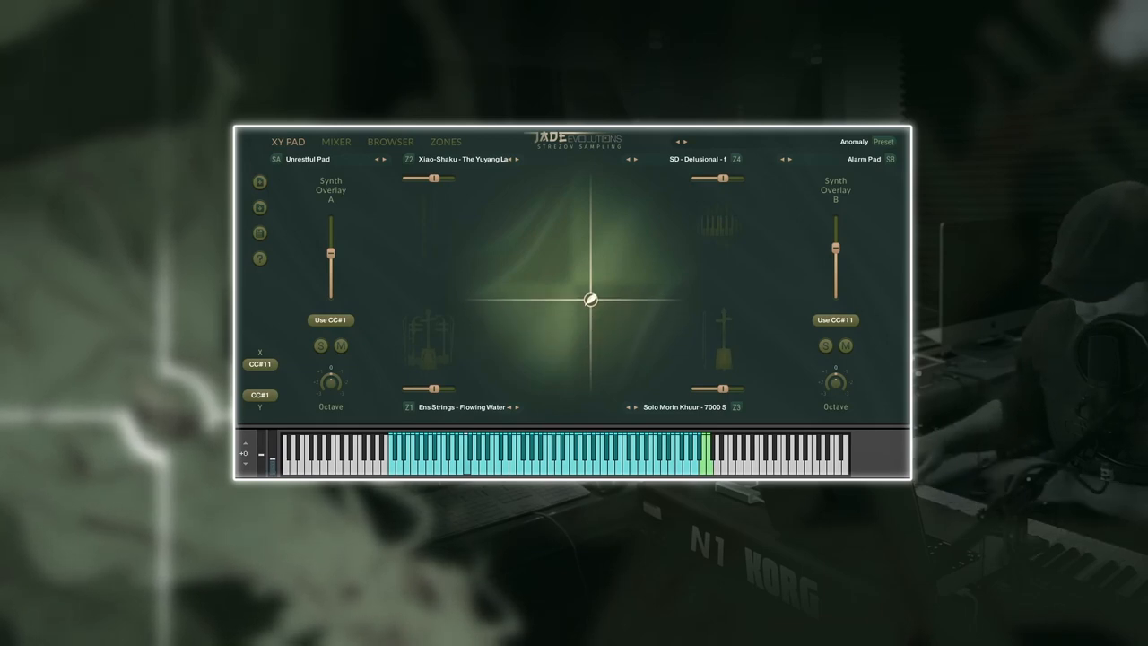
left_click_drag(588, 300, 588, 214)
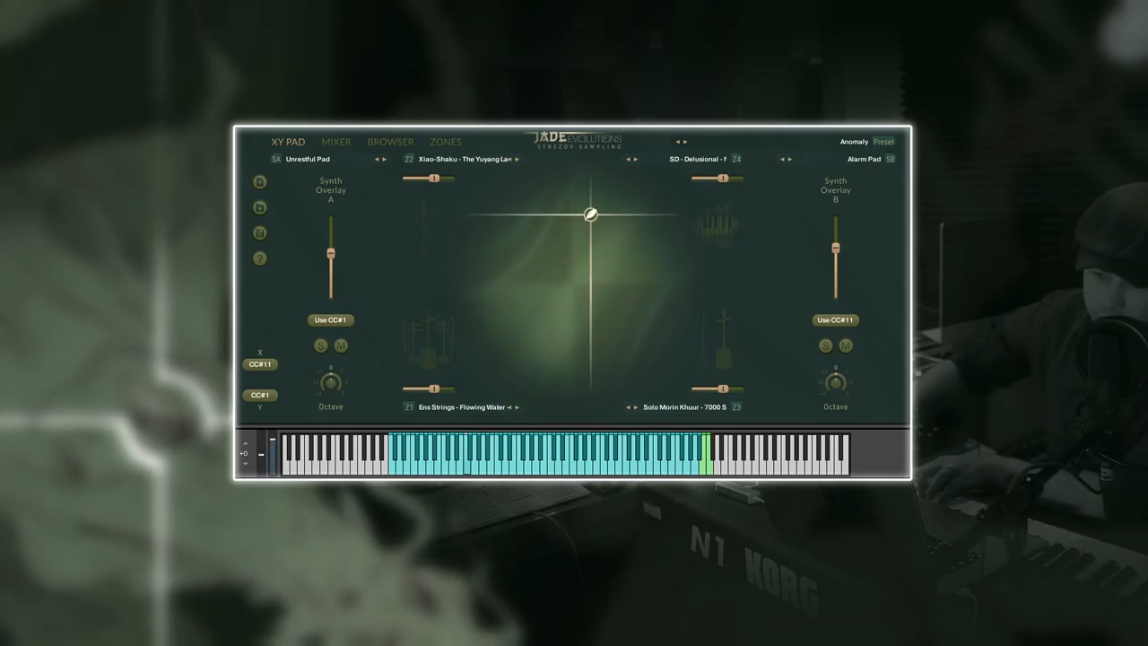